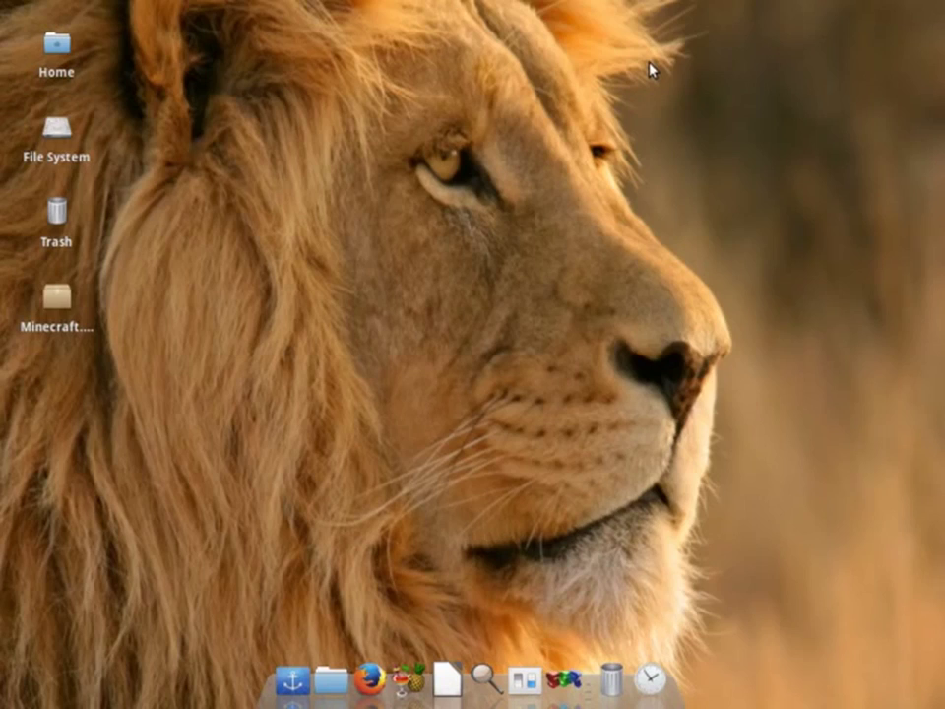
mouse_move(609, 294)
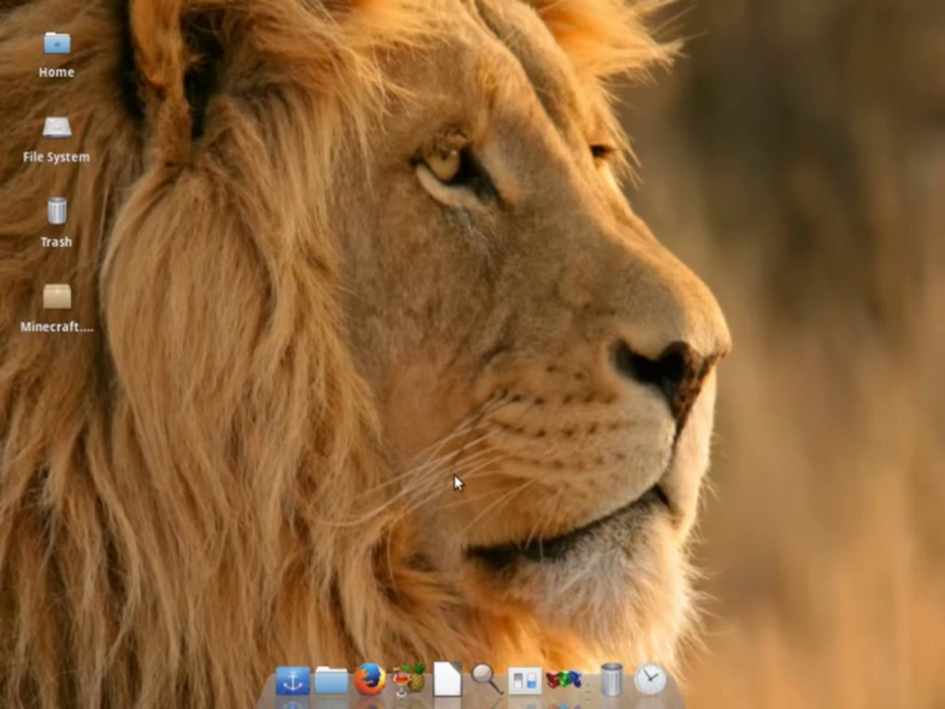
mouse_move(300, 378)
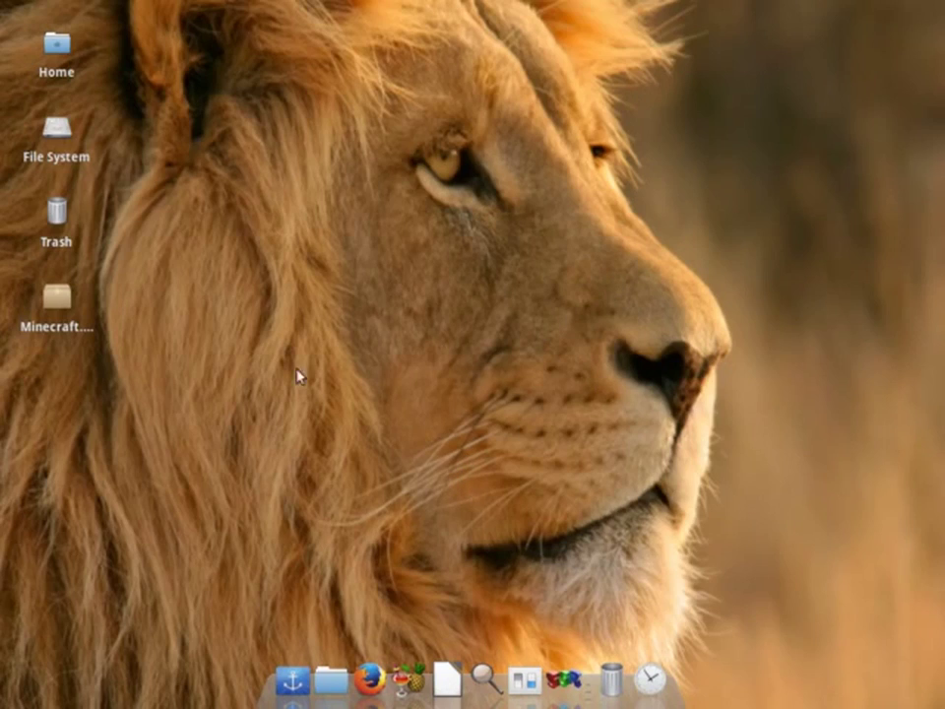
mouse_move(302, 384)
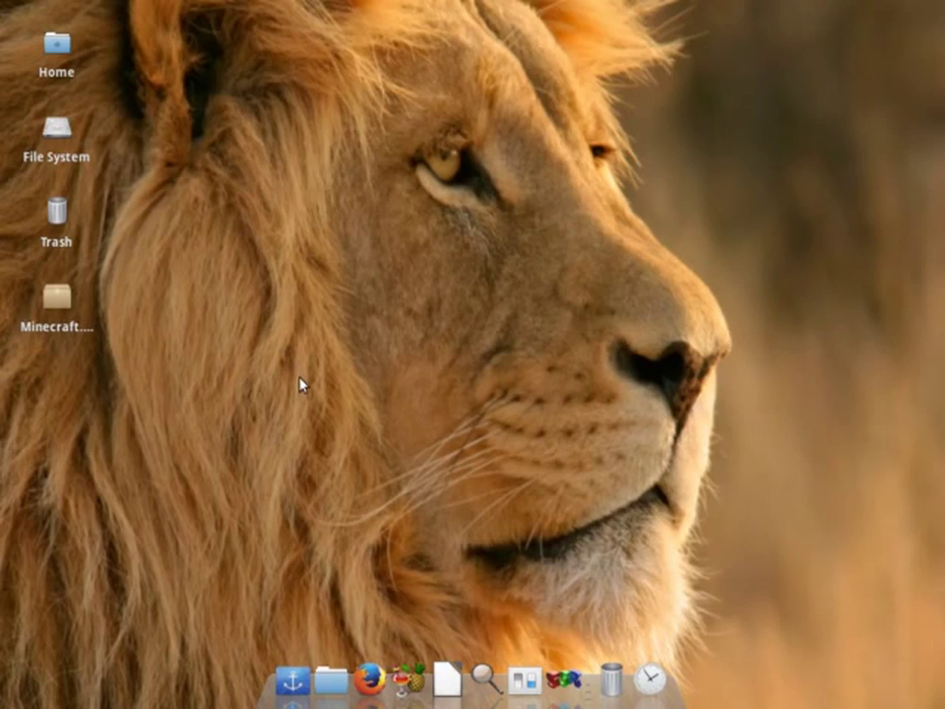
mouse_move(449, 676)
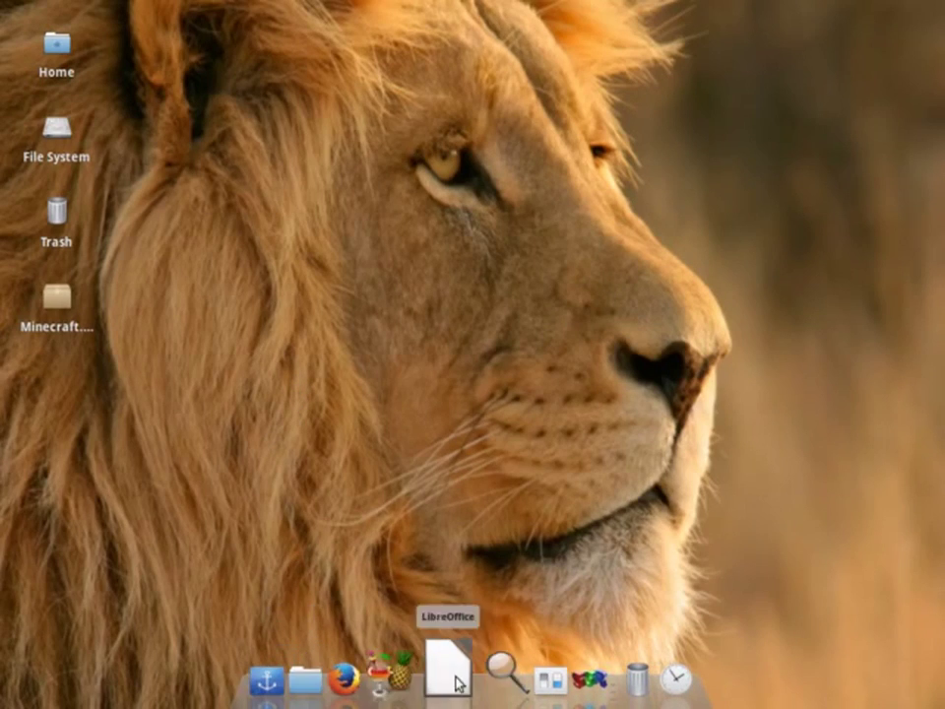
mouse_move(286, 679)
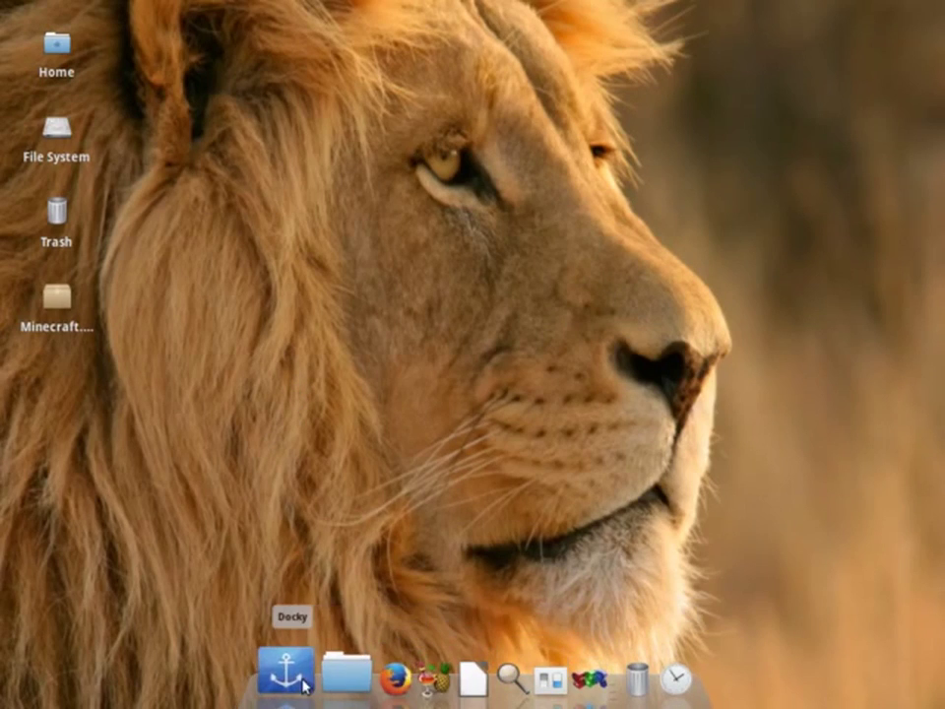
mouse_move(448, 675)
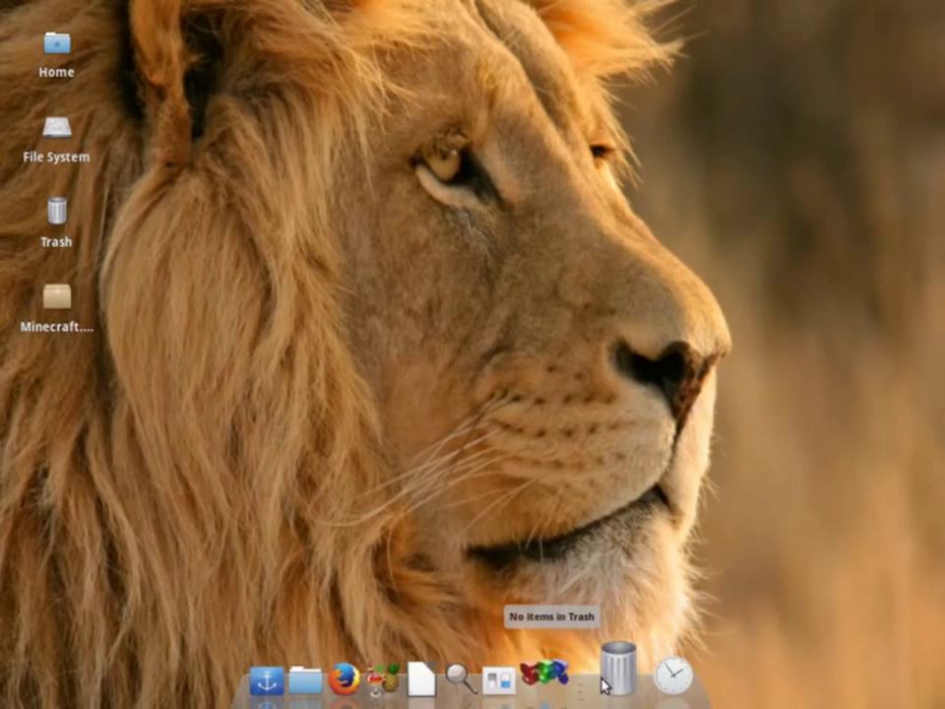
mouse_move(331, 680)
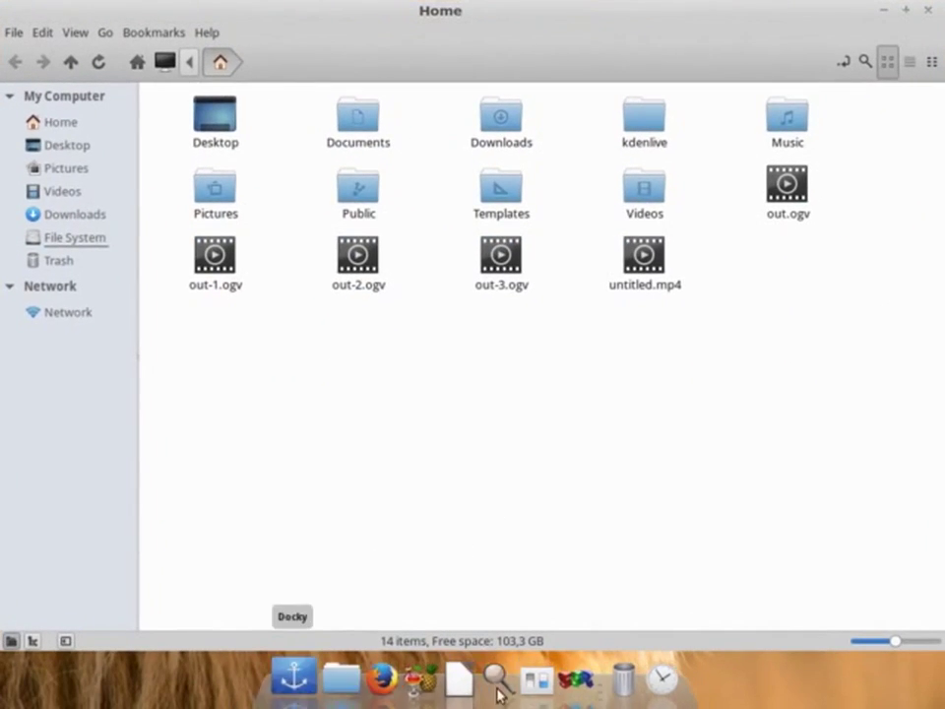
mouse_move(189, 669)
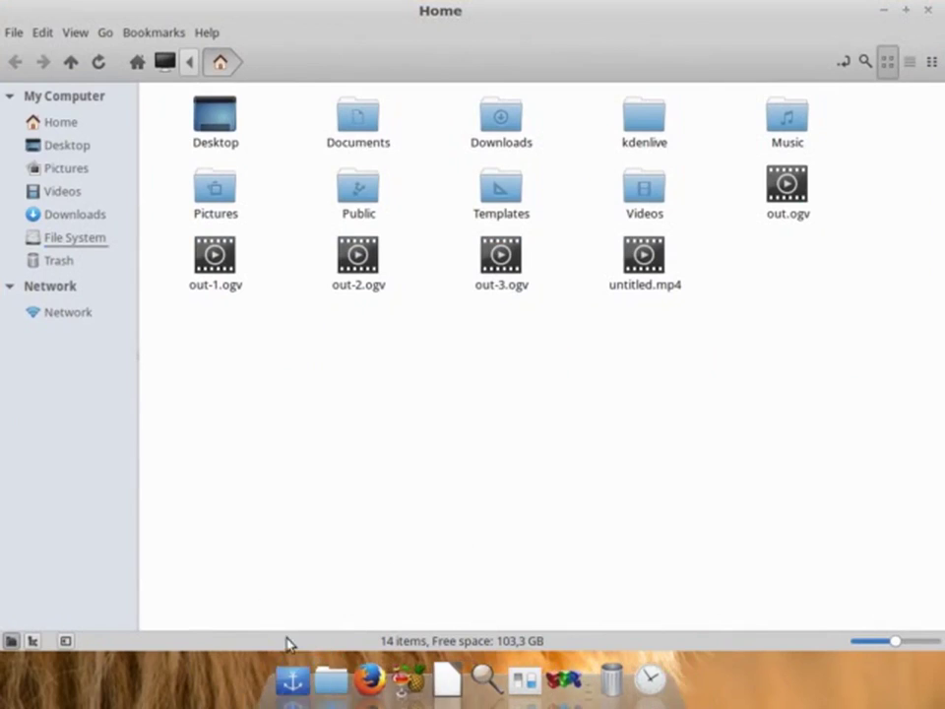
mouse_move(892, 15)
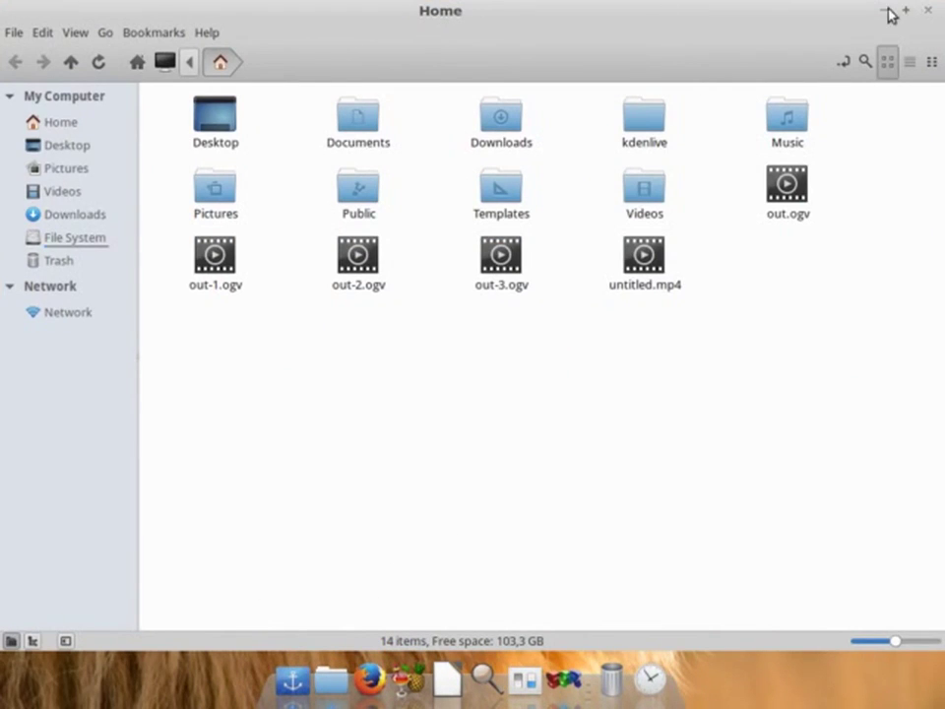
Step: Try to hide the Thunar Home folder window from its title bar
click(905, 11)
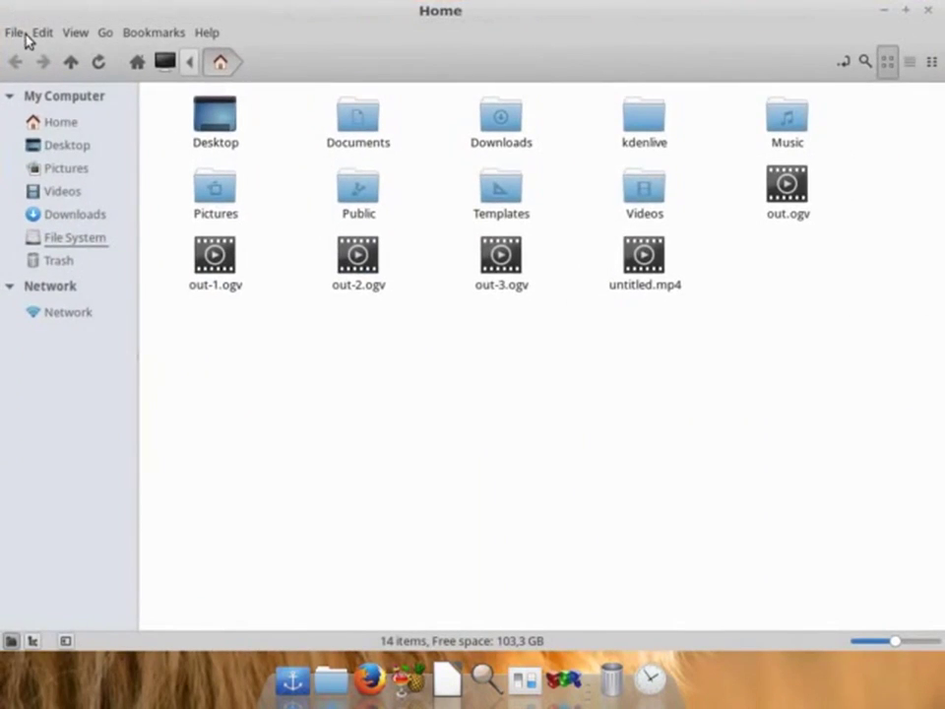
mouse_move(855, 17)
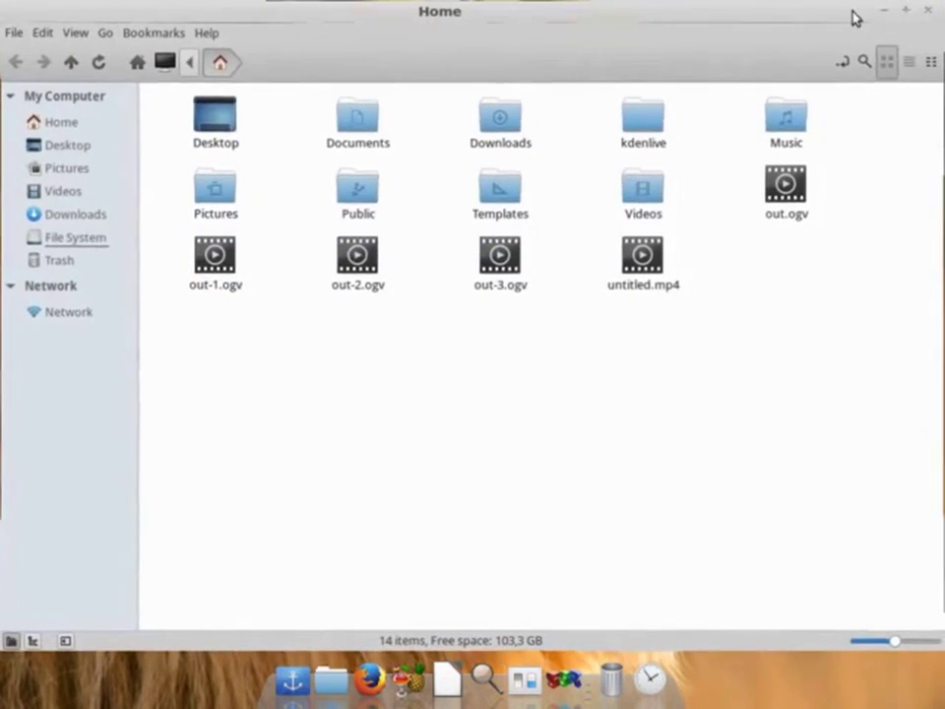
mouse_move(758, 23)
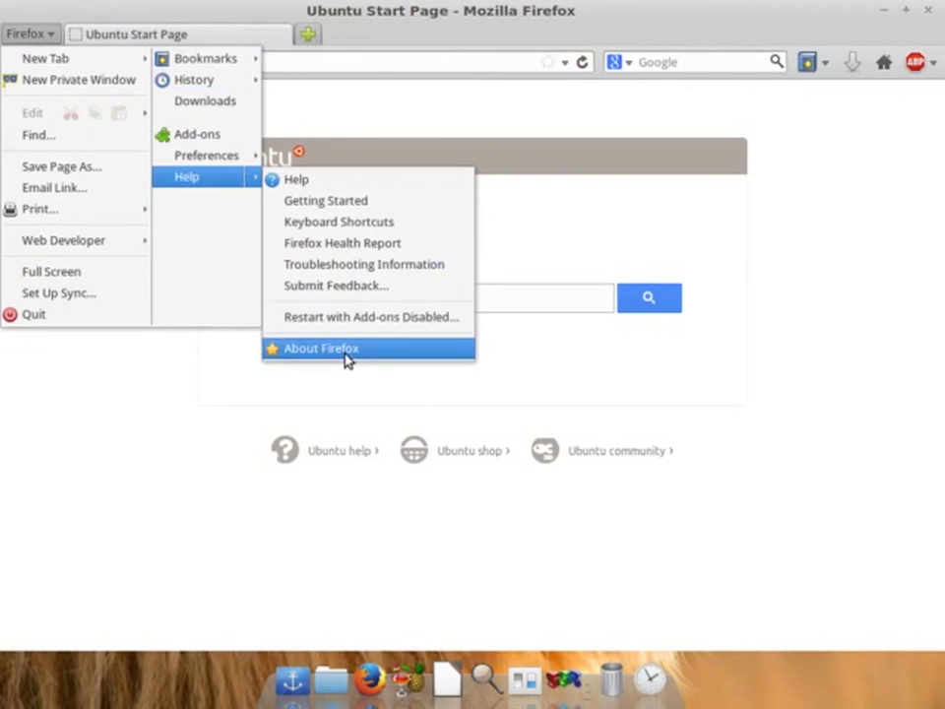
Step: Check the About Firefox dialog showing version 28.0, then close the browser
click(320, 348)
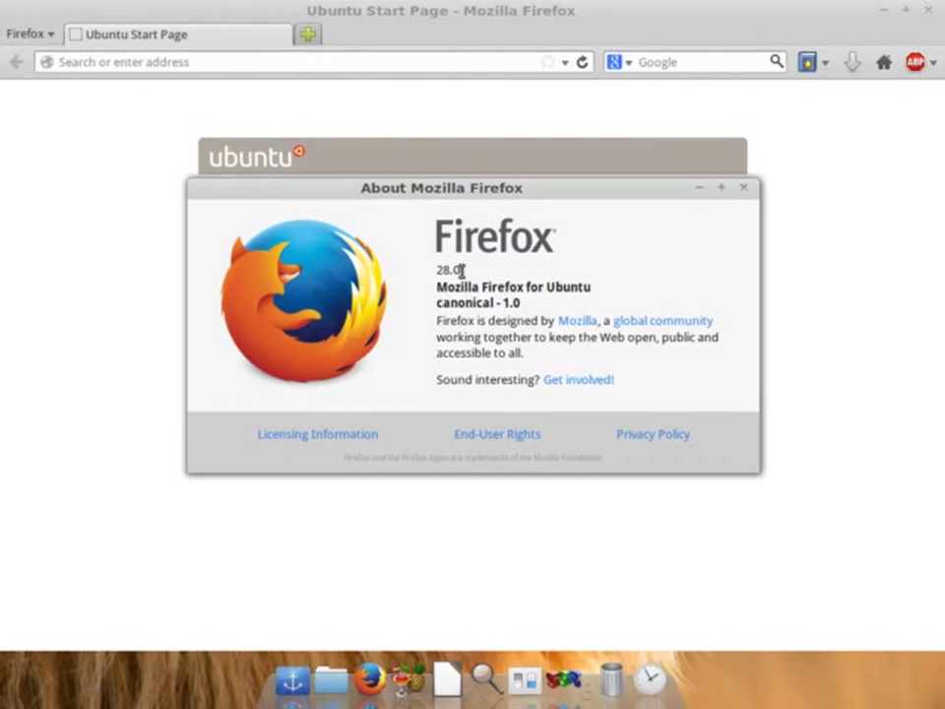
mouse_move(551, 217)
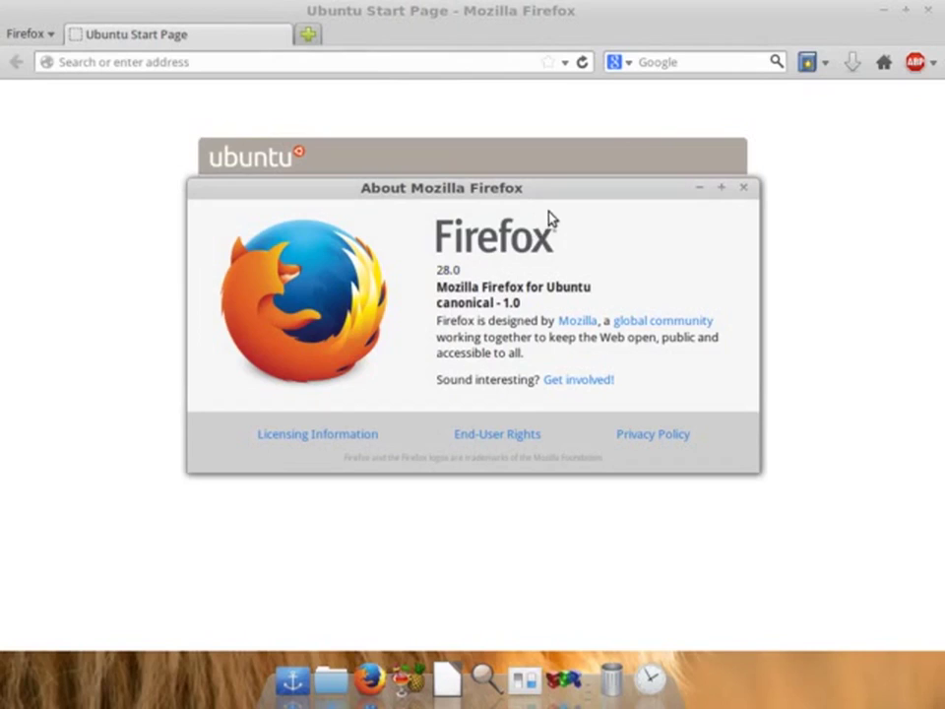
drag(441, 188, 441, 179)
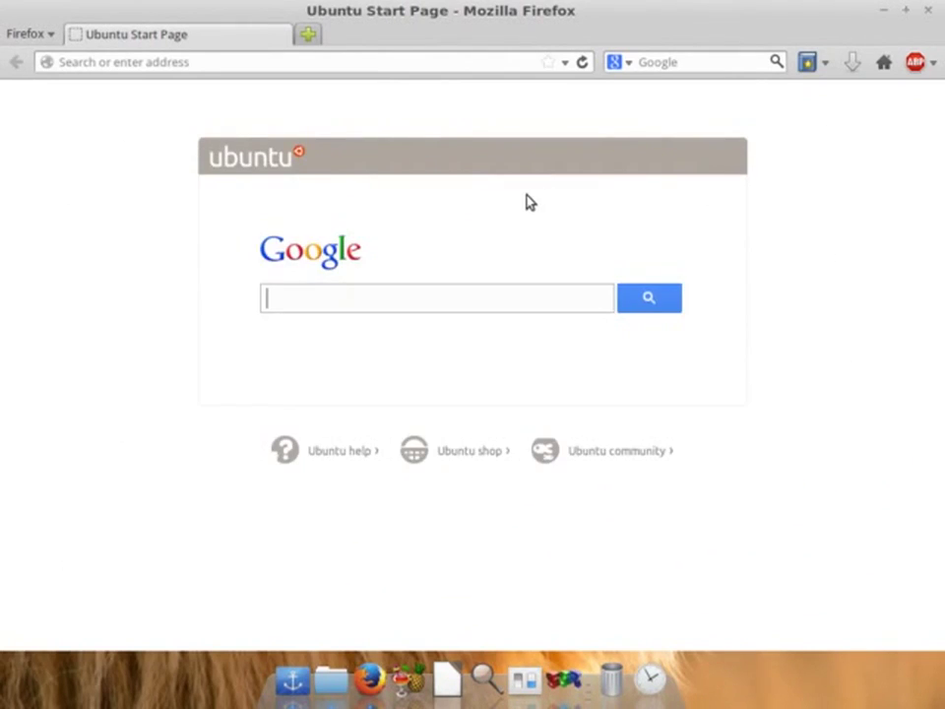
mouse_move(517, 460)
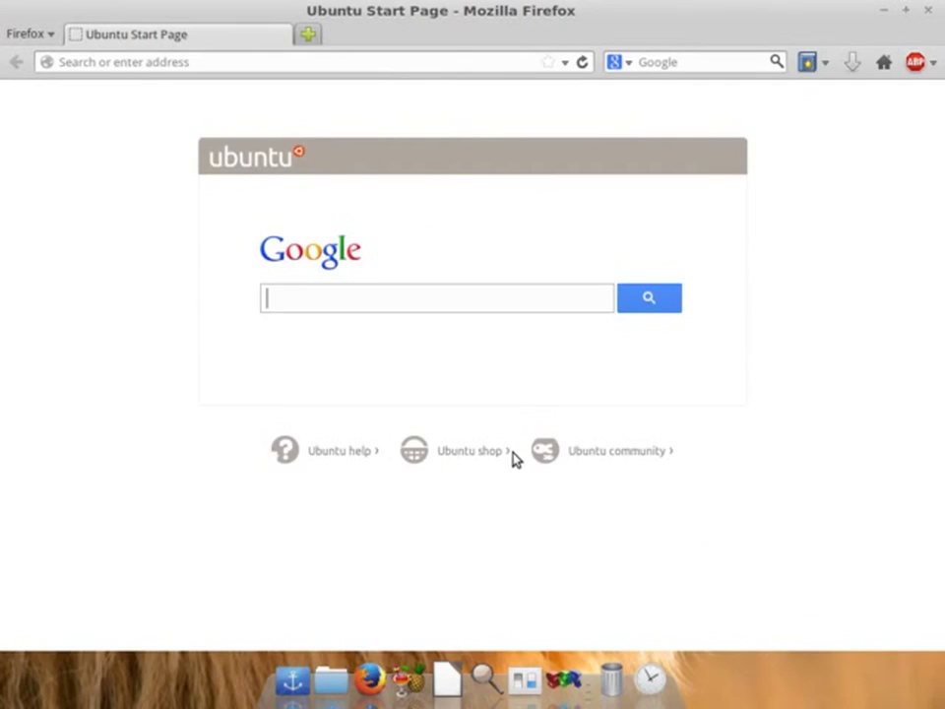
mouse_move(565, 367)
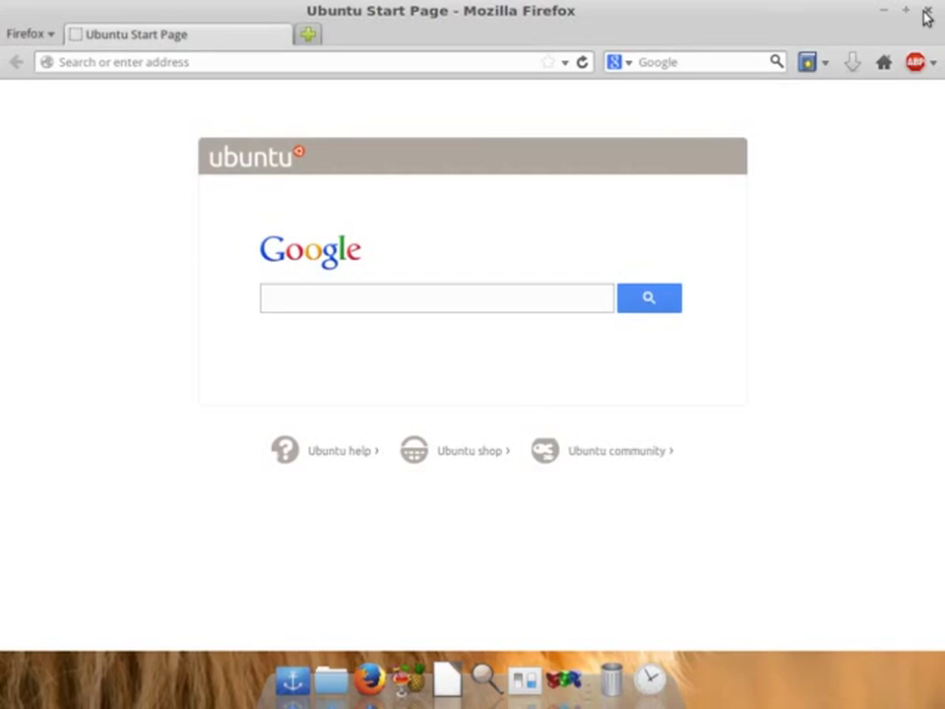
click(927, 11)
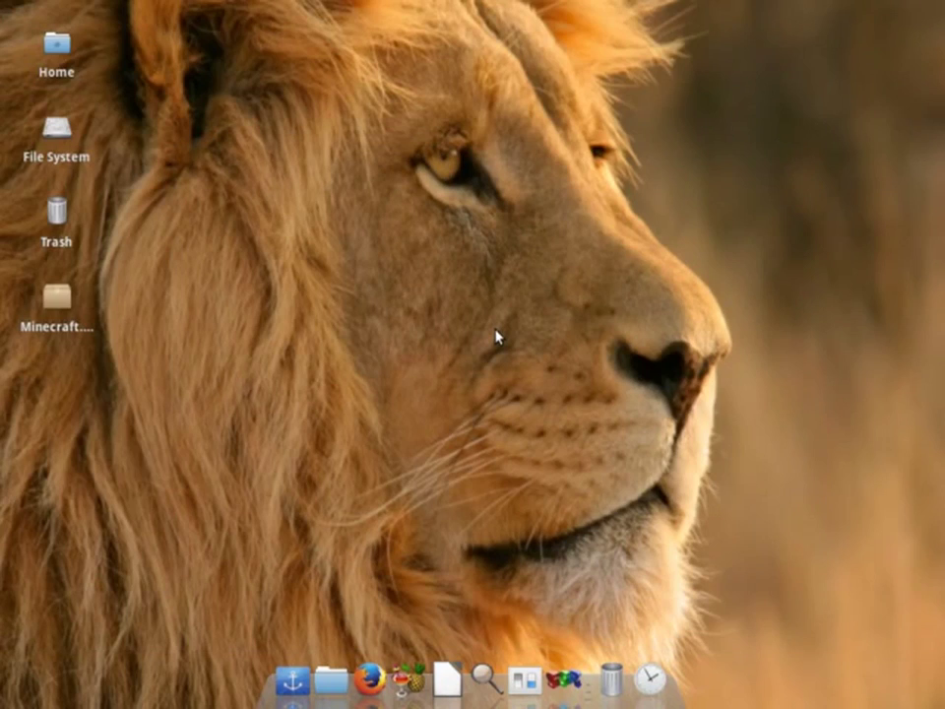
mouse_move(492, 542)
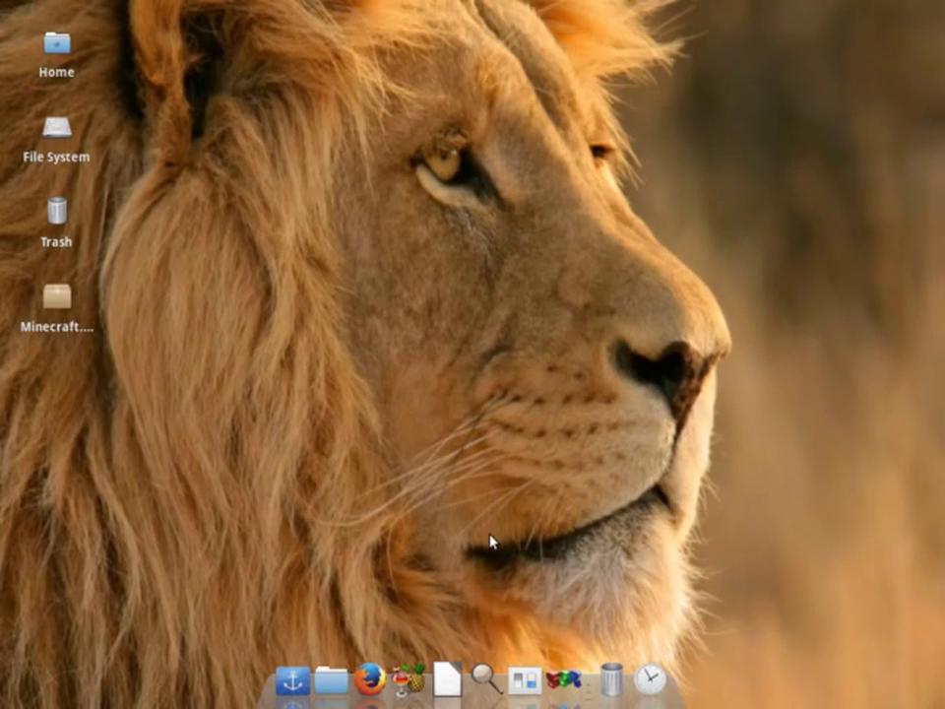
mouse_move(539, 428)
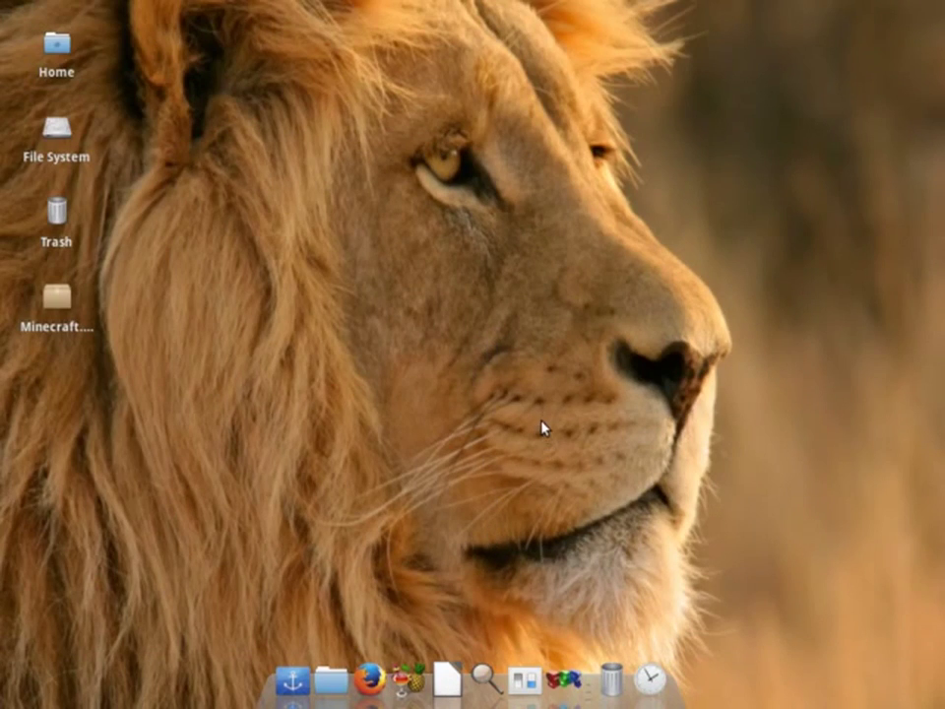
mouse_move(507, 399)
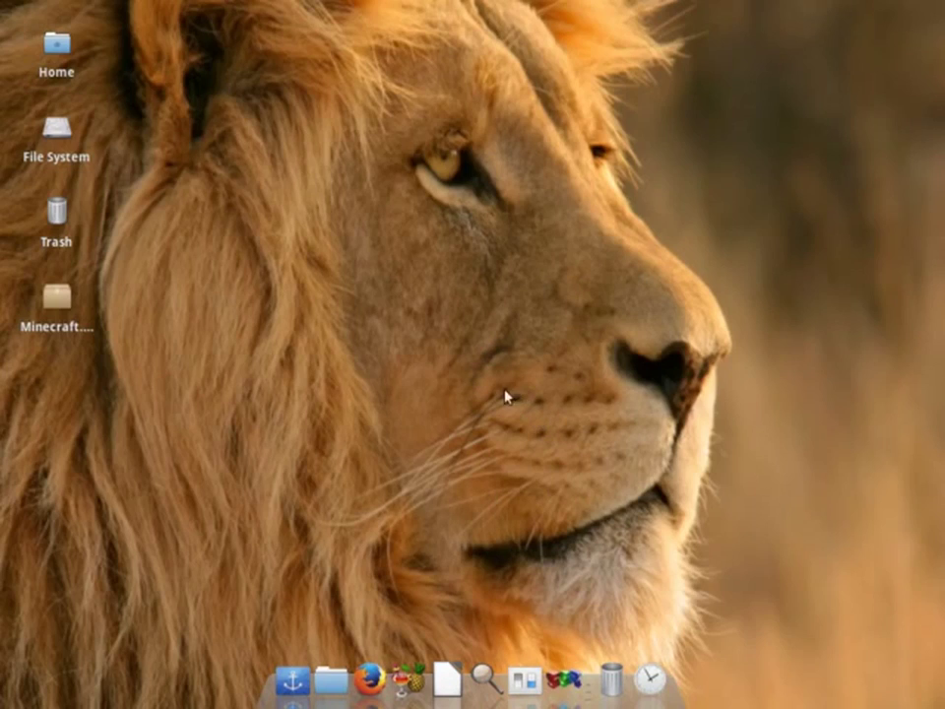
mouse_move(333, 366)
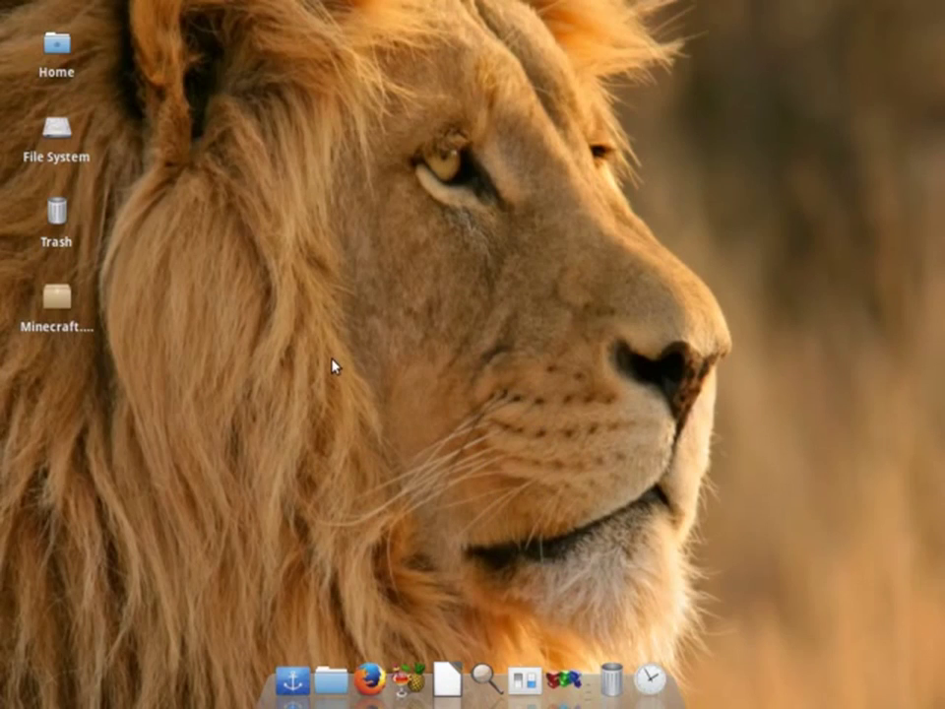
mouse_move(183, 160)
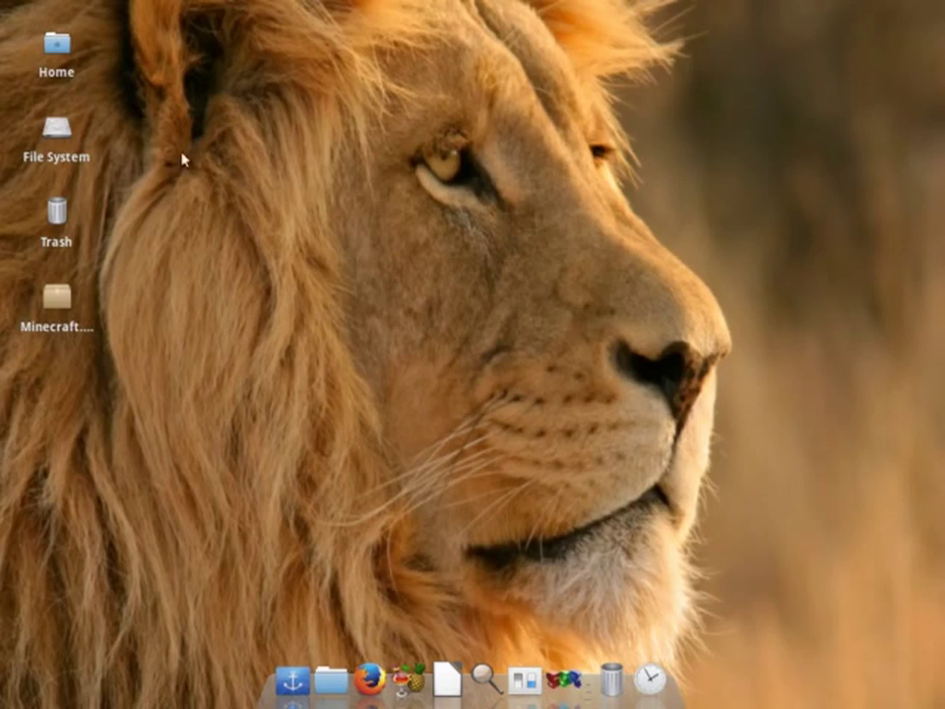
mouse_move(345, 254)
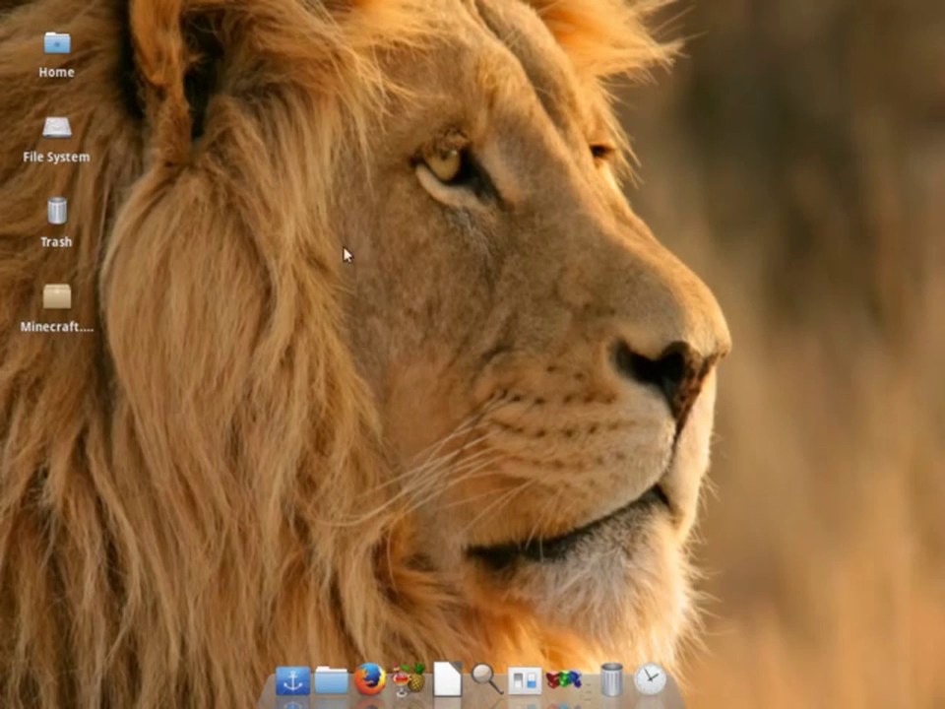
mouse_move(382, 305)
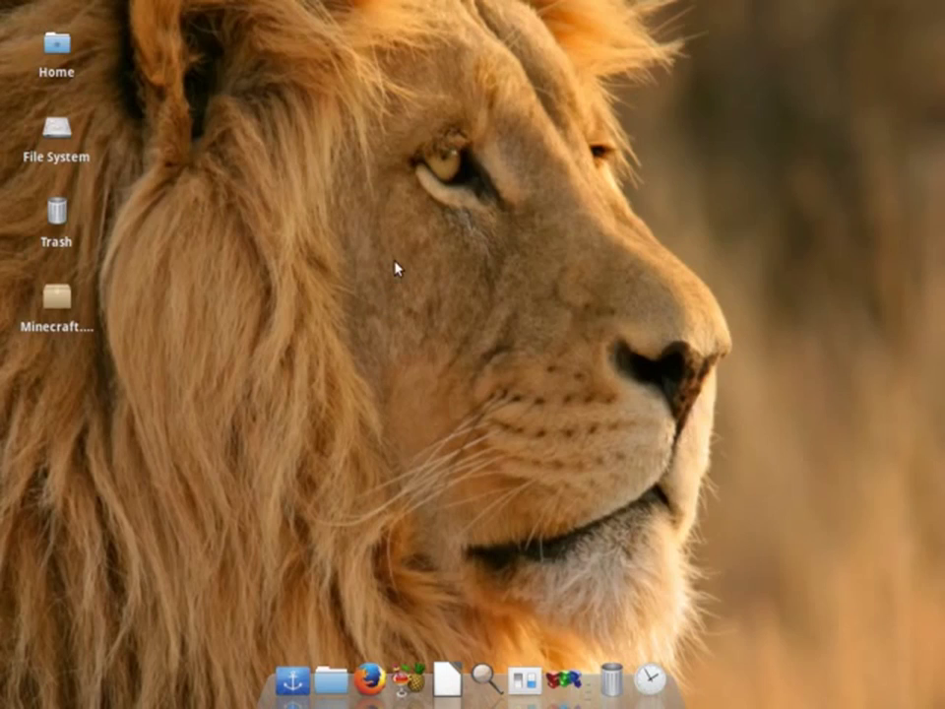
mouse_move(437, 250)
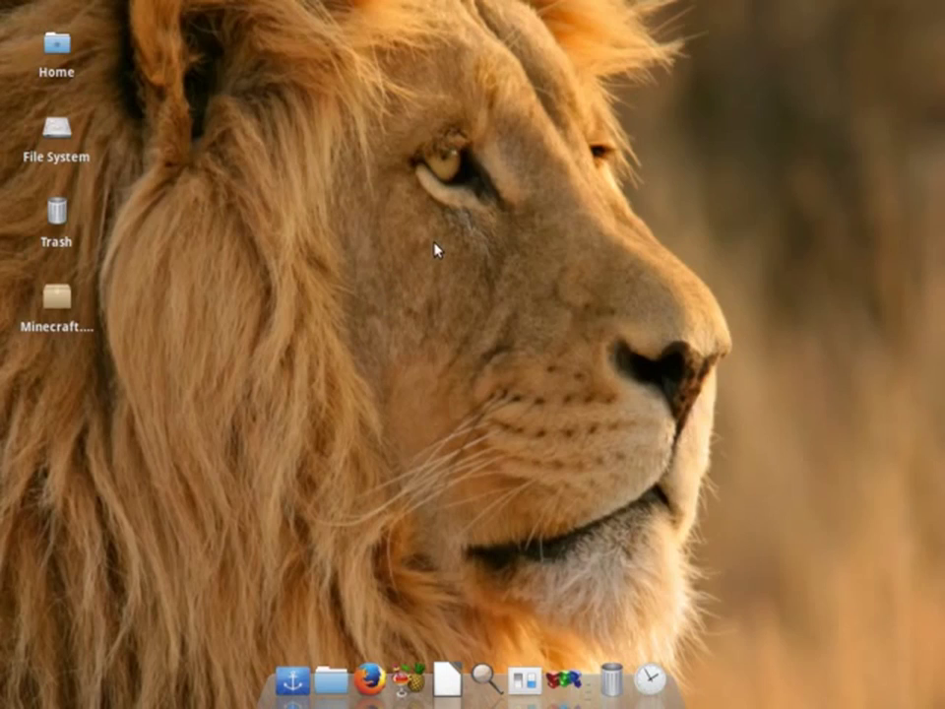
mouse_move(497, 258)
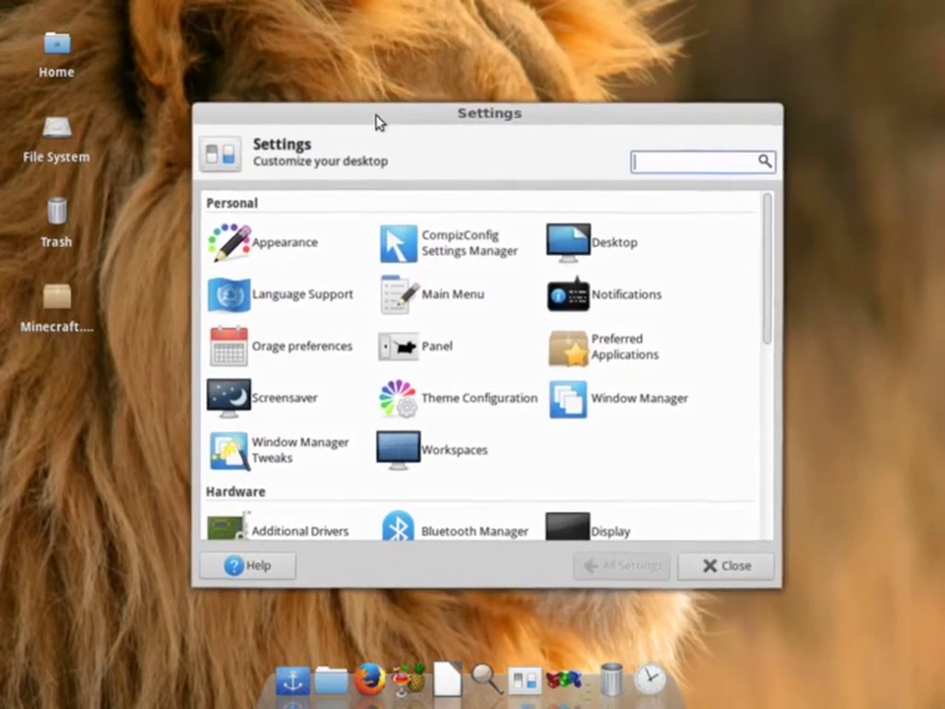
mouse_move(439, 246)
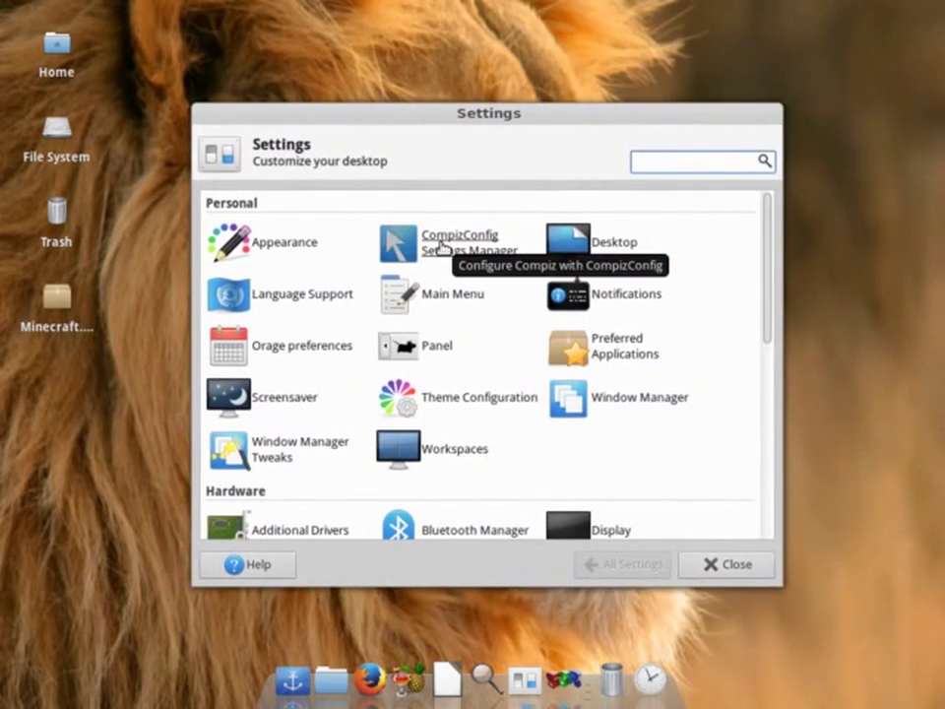
Step: Launch CompizConfig Settings Manager from the Xfce Settings Manager
click(459, 241)
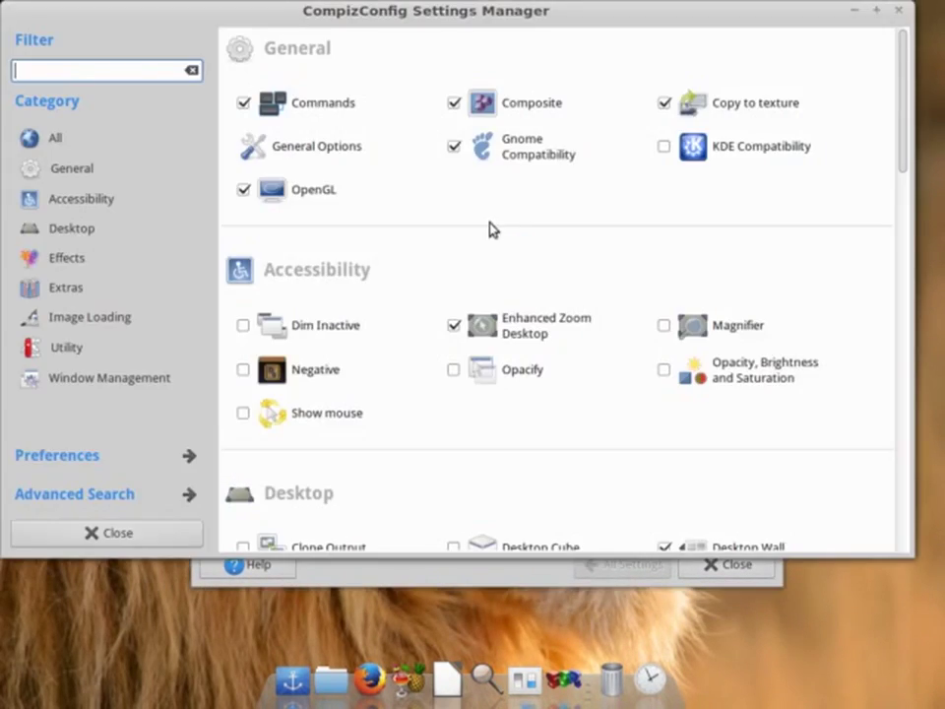
Step: Turn on the Wobbly Windows plugin, disabling the conflicting Snapping Windows plugin
drag(426, 11, 455, 65)
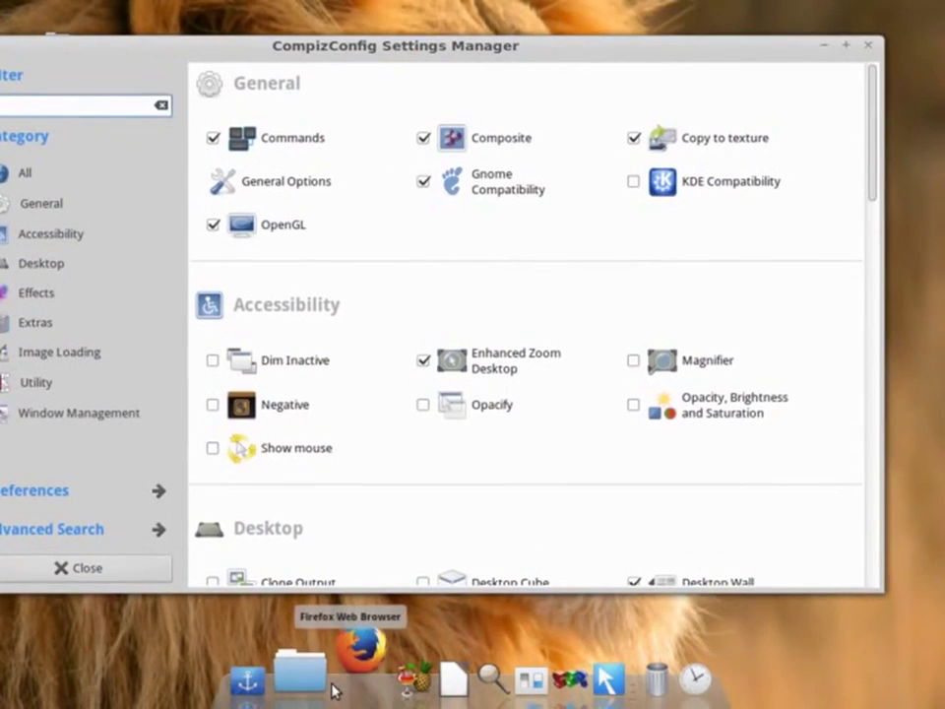
click(362, 677)
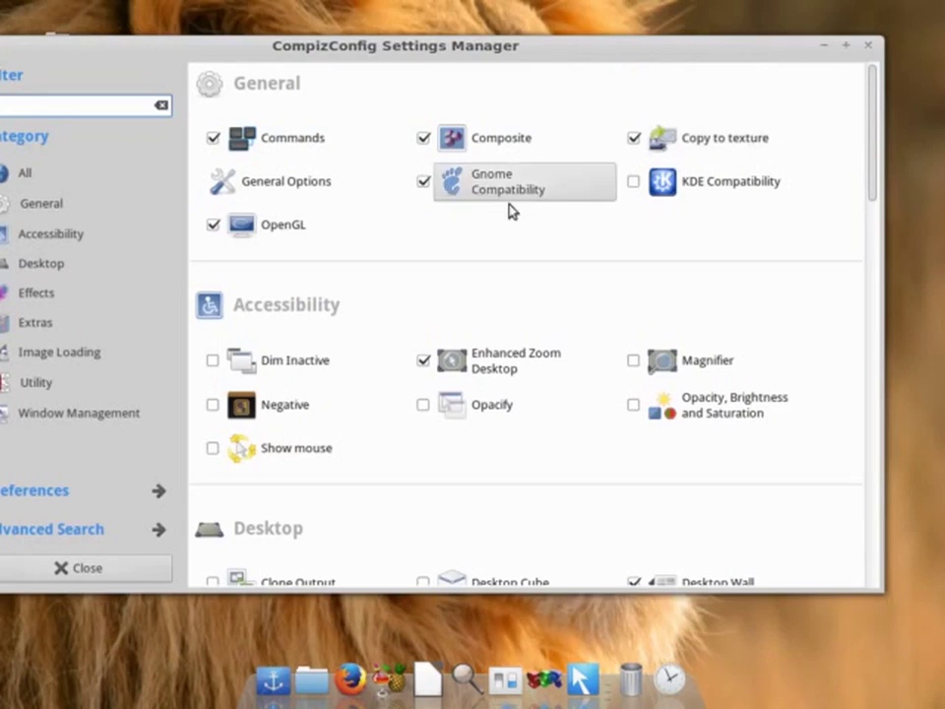
scroll(down, 3)
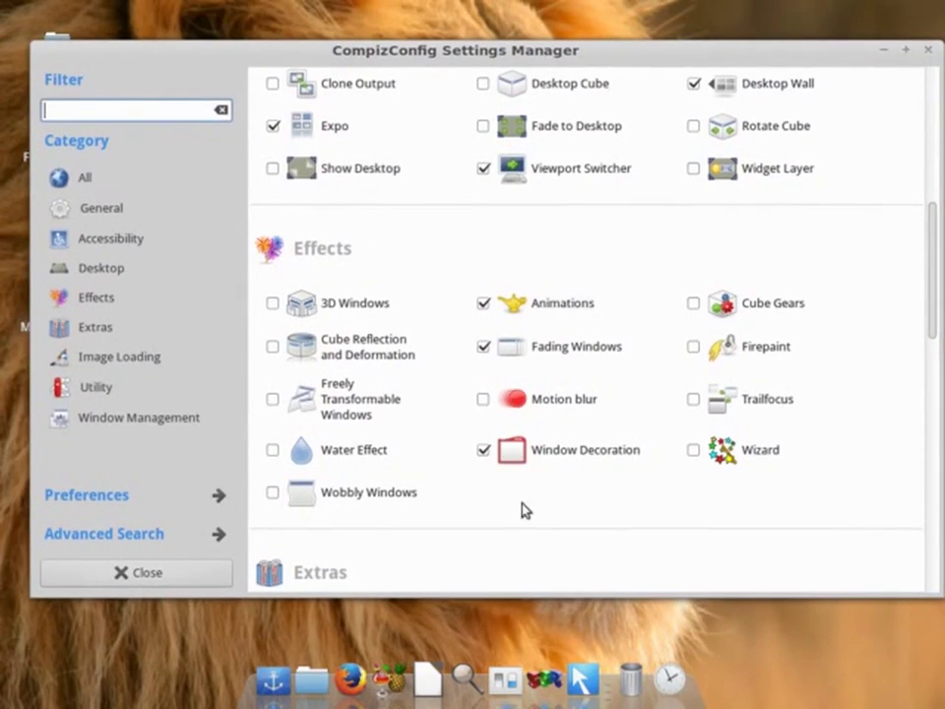
click(369, 492)
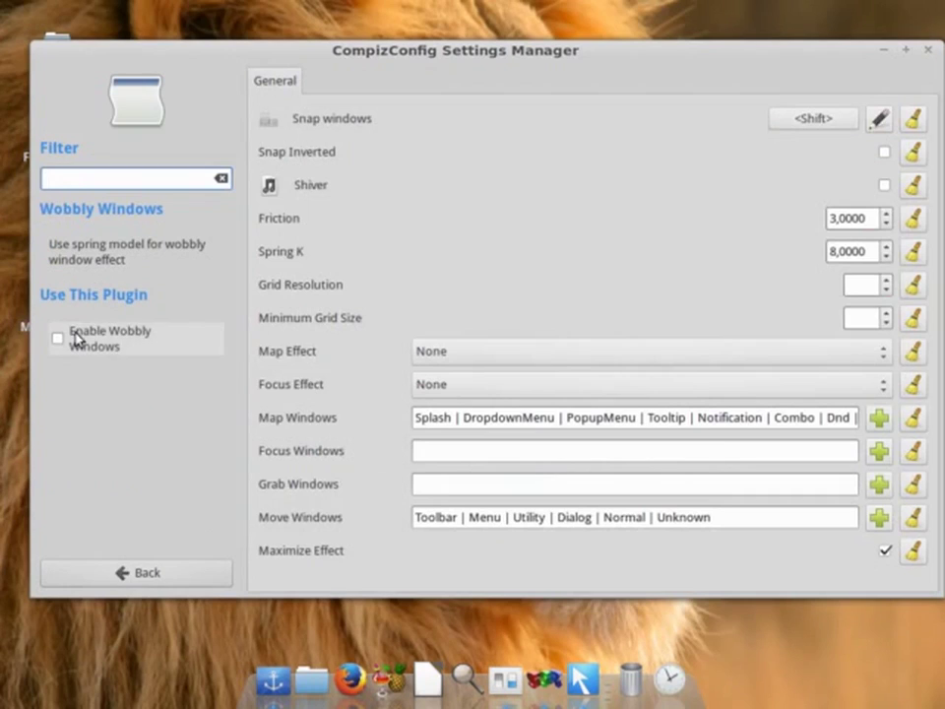
click(57, 337)
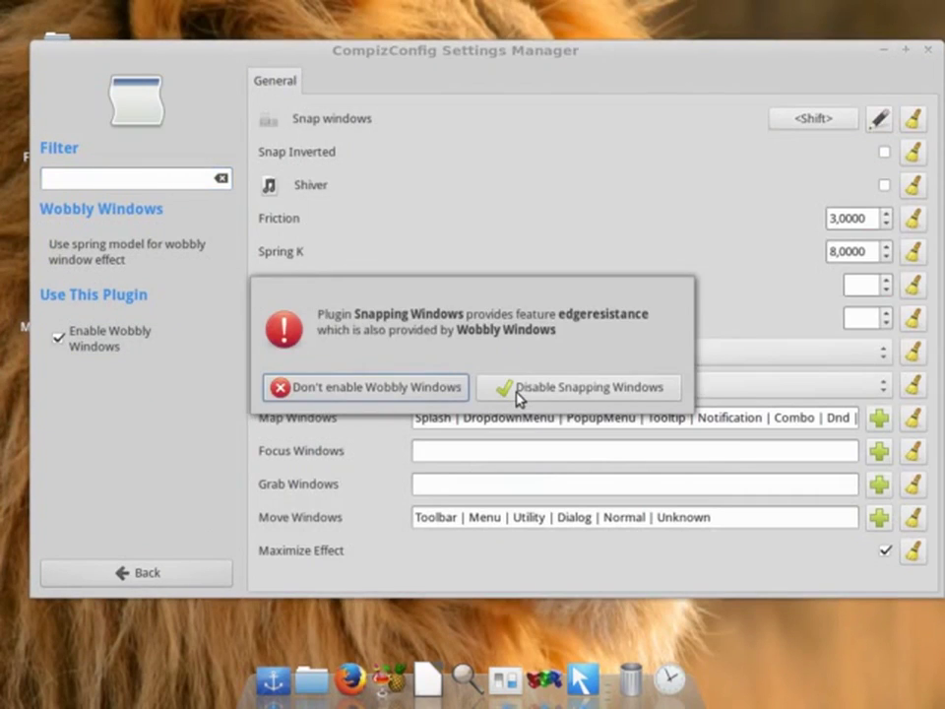
click(579, 386)
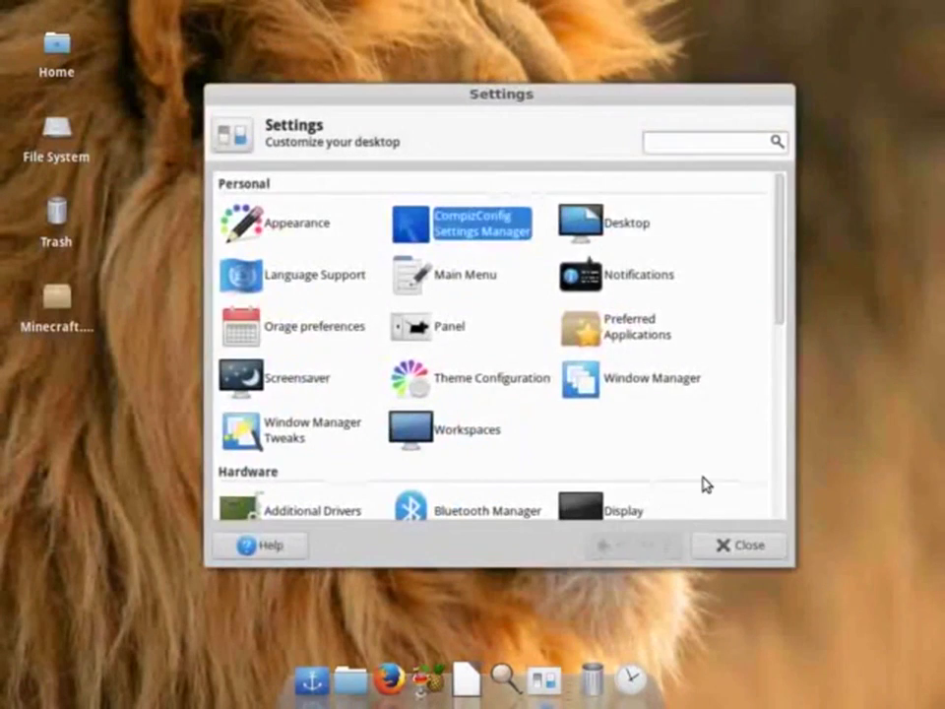
Step: Scroll through the Xfce settings categories, then close the Settings Manager
scroll(down, 3)
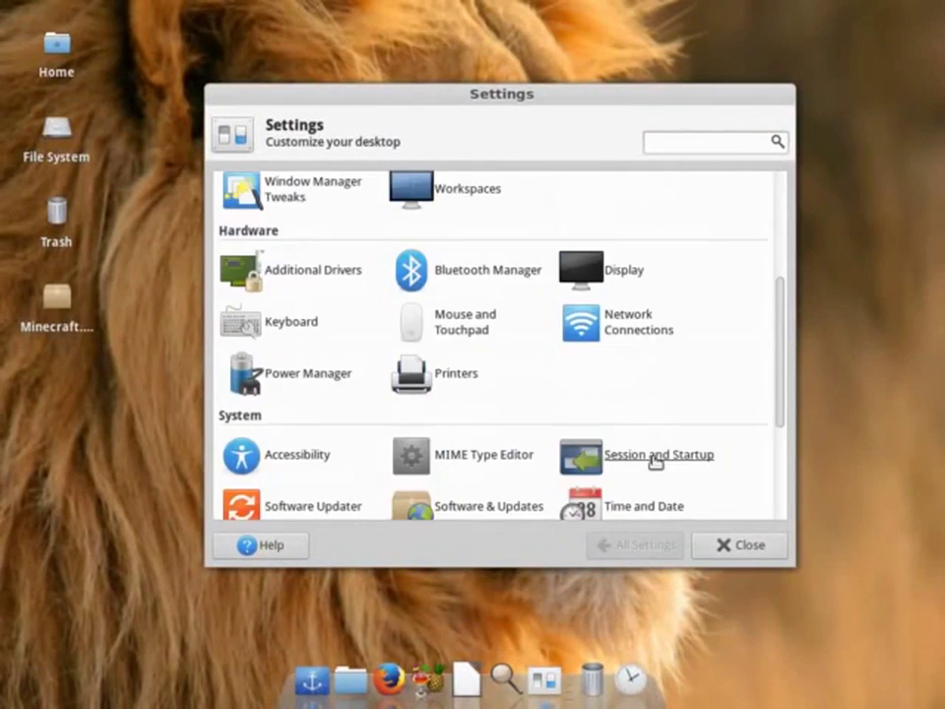
scroll(down, 3)
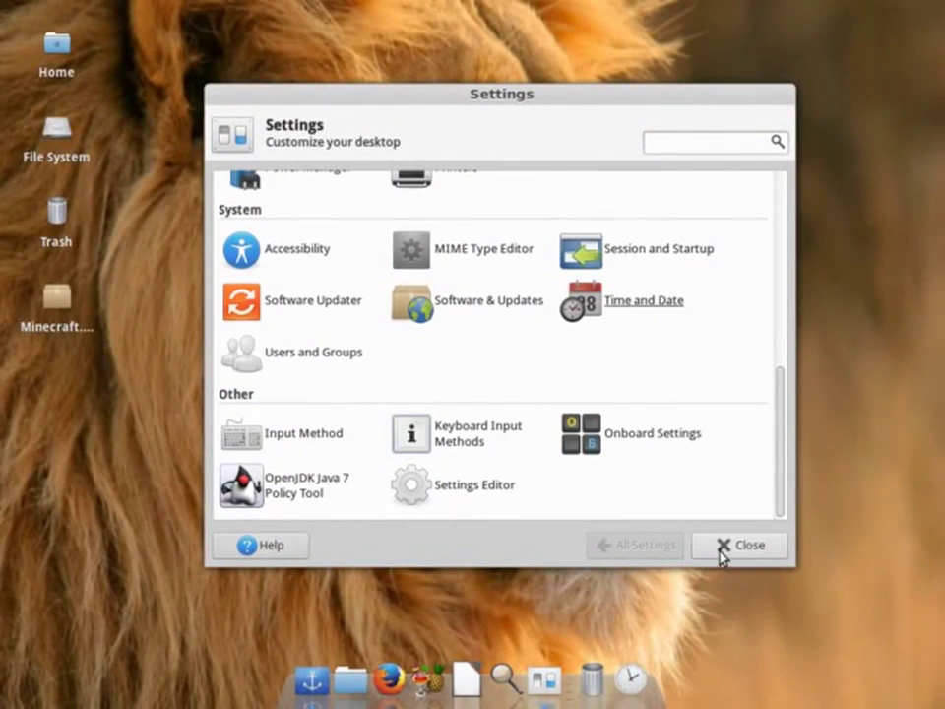
click(747, 545)
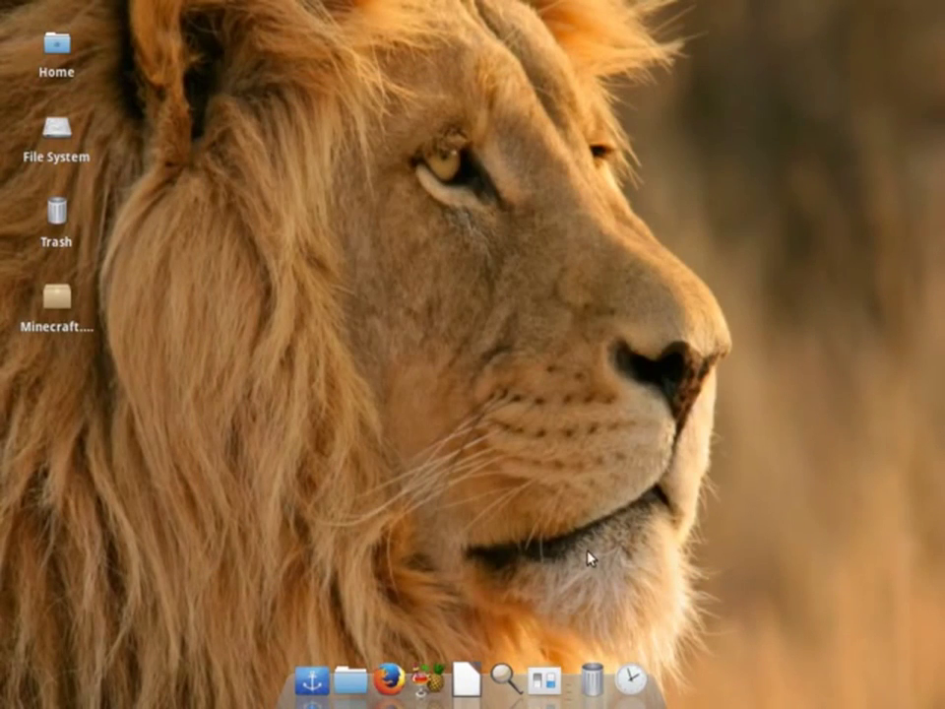
mouse_move(335, 165)
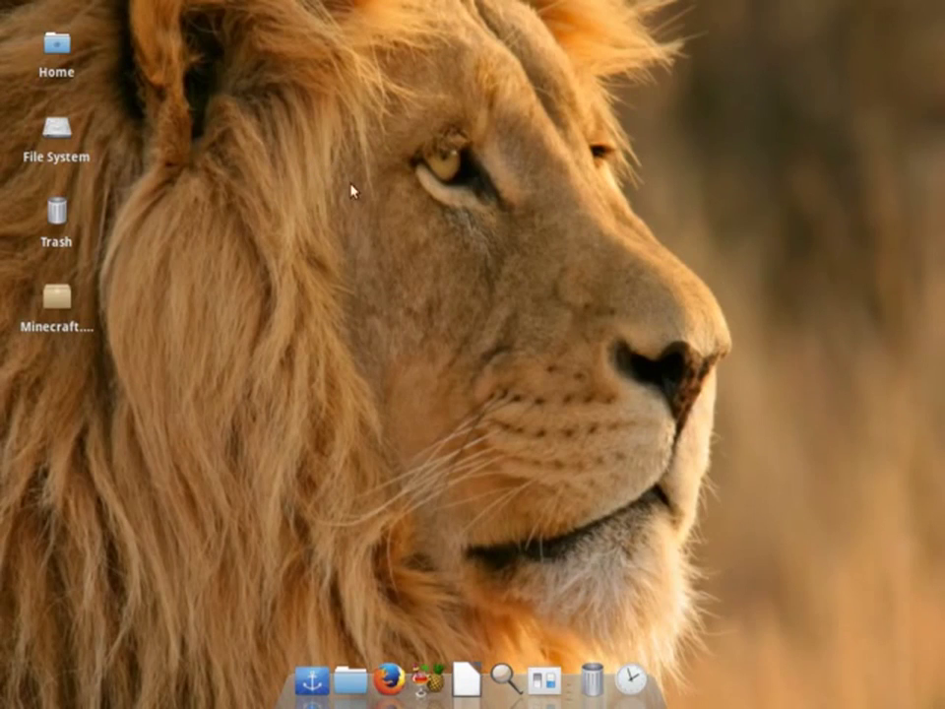
mouse_move(330, 288)
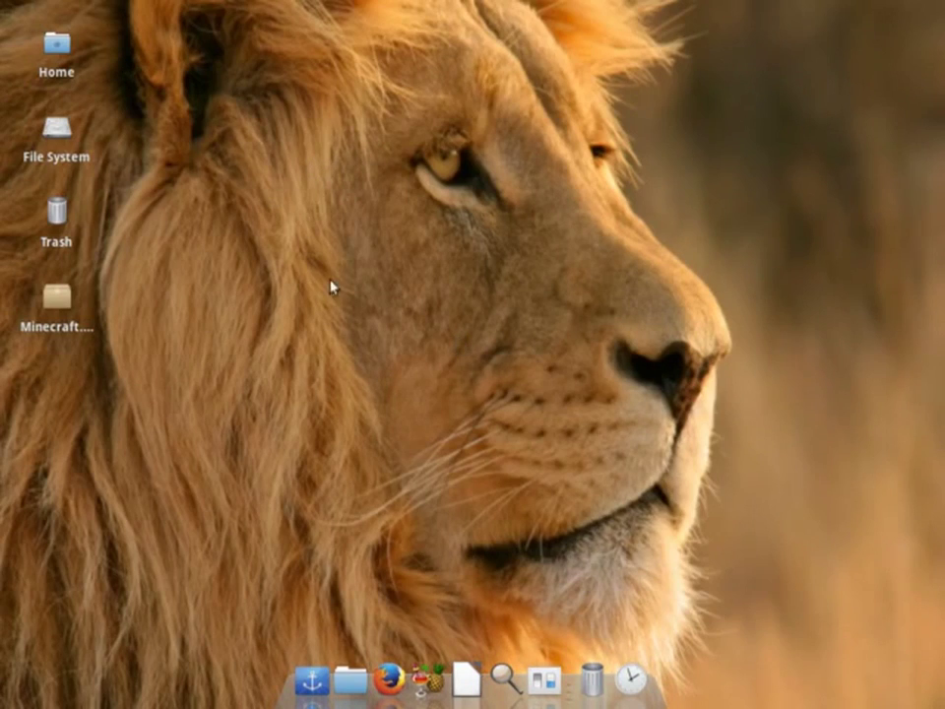
Step: Launch LibreOffice from the dock to its Start Center
click(465, 679)
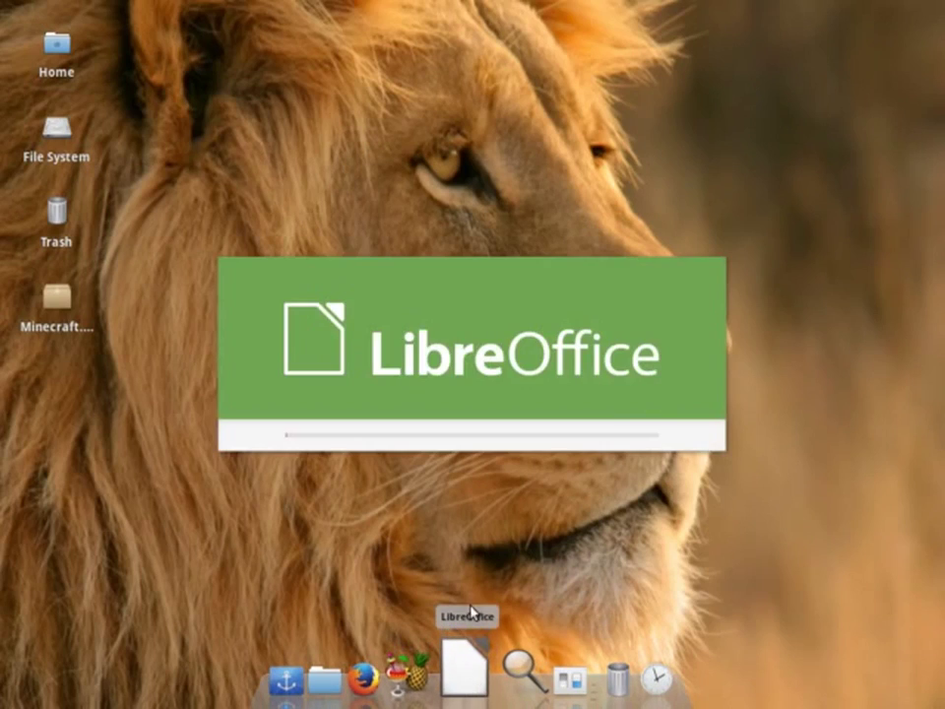
click(261, 35)
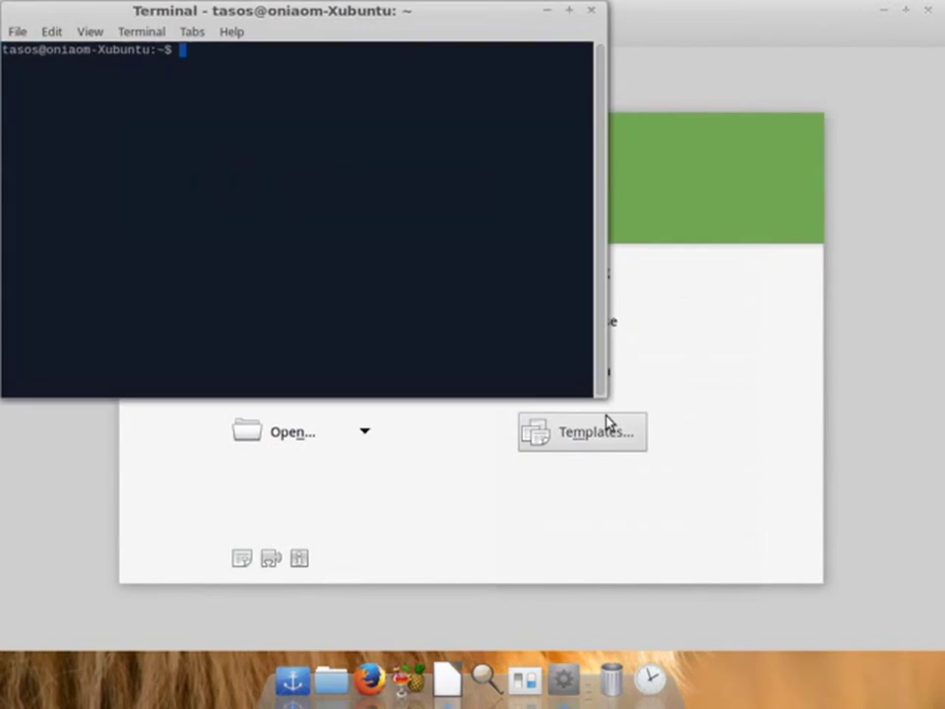
Step: Run 'sudo gedit /etc/fstab' and select the discard option on the root line
text(sudo ge)
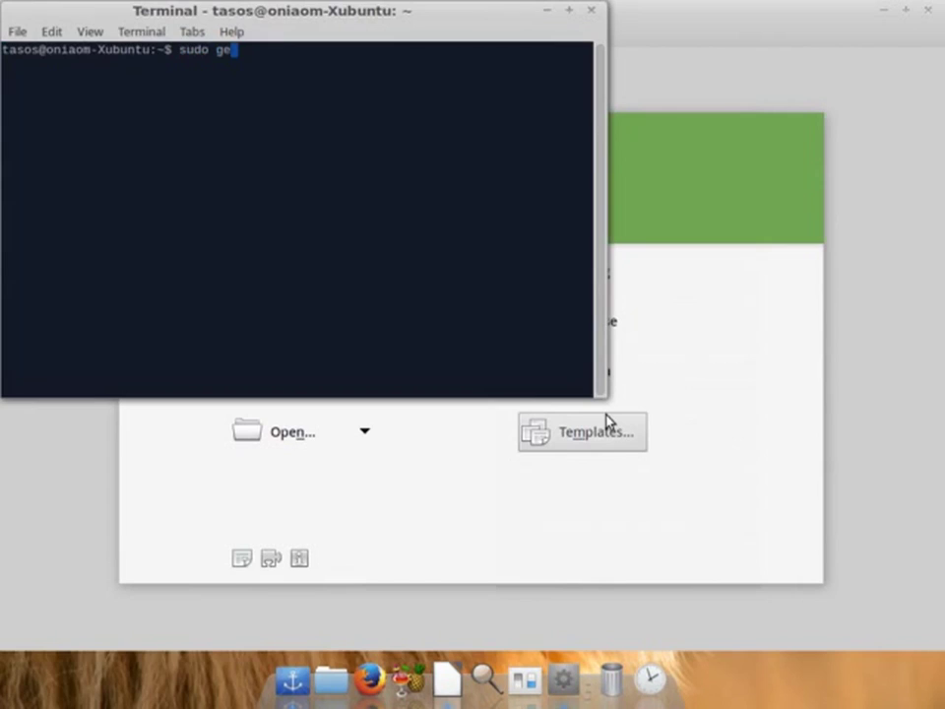
text(dit /etc)
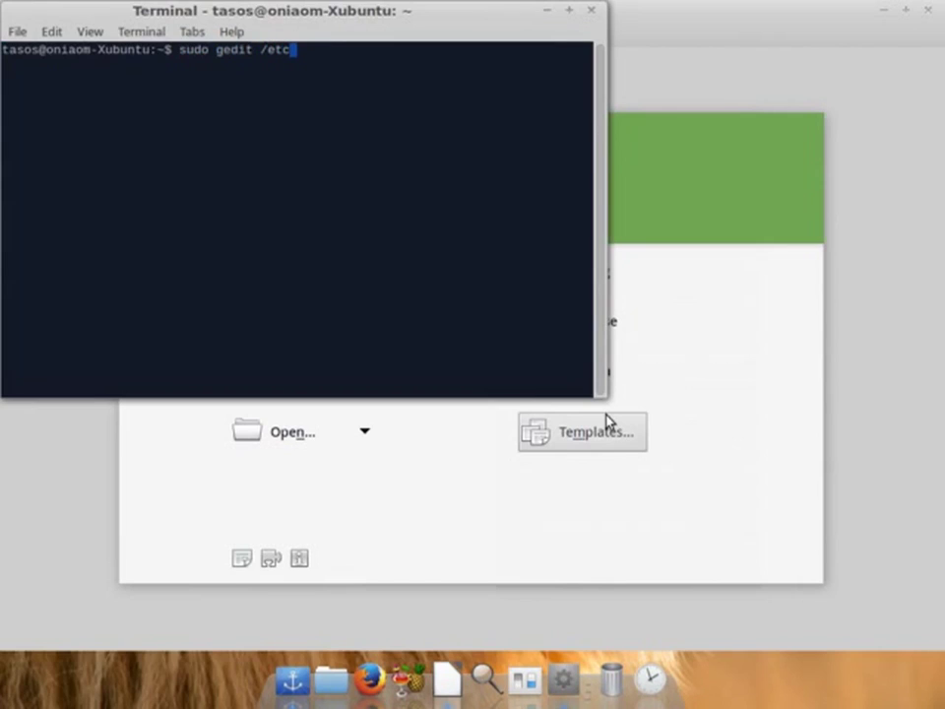
text(/)
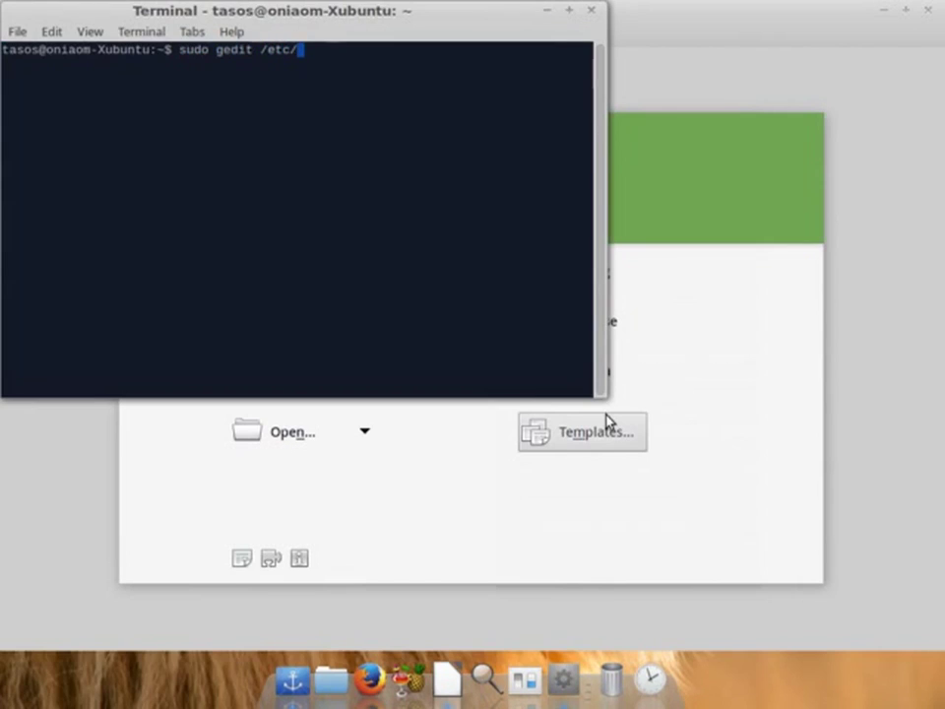
text(fstab)
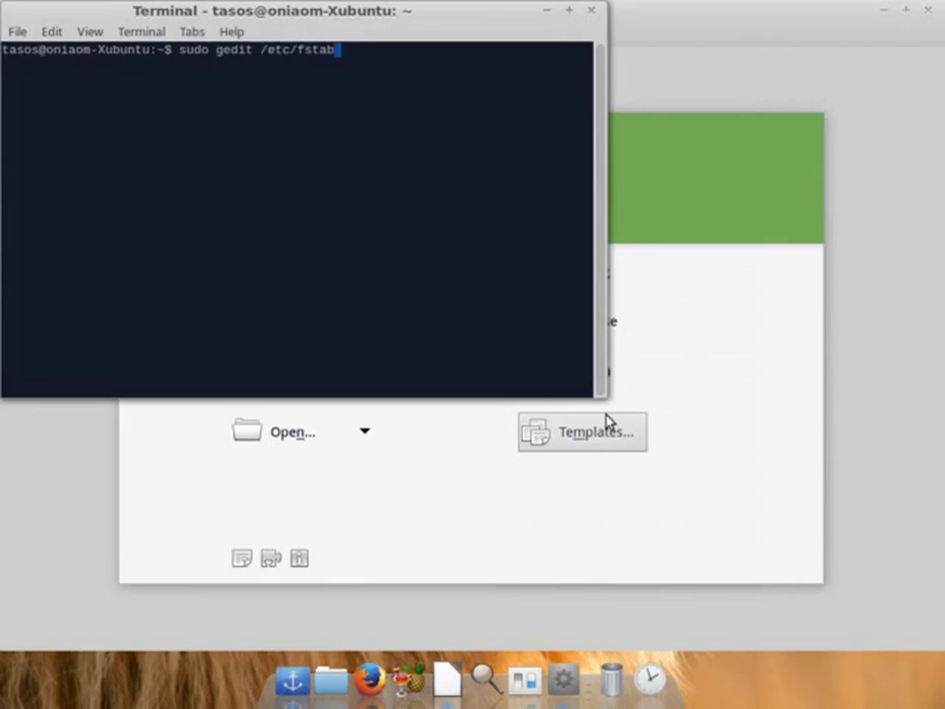
key(Return)
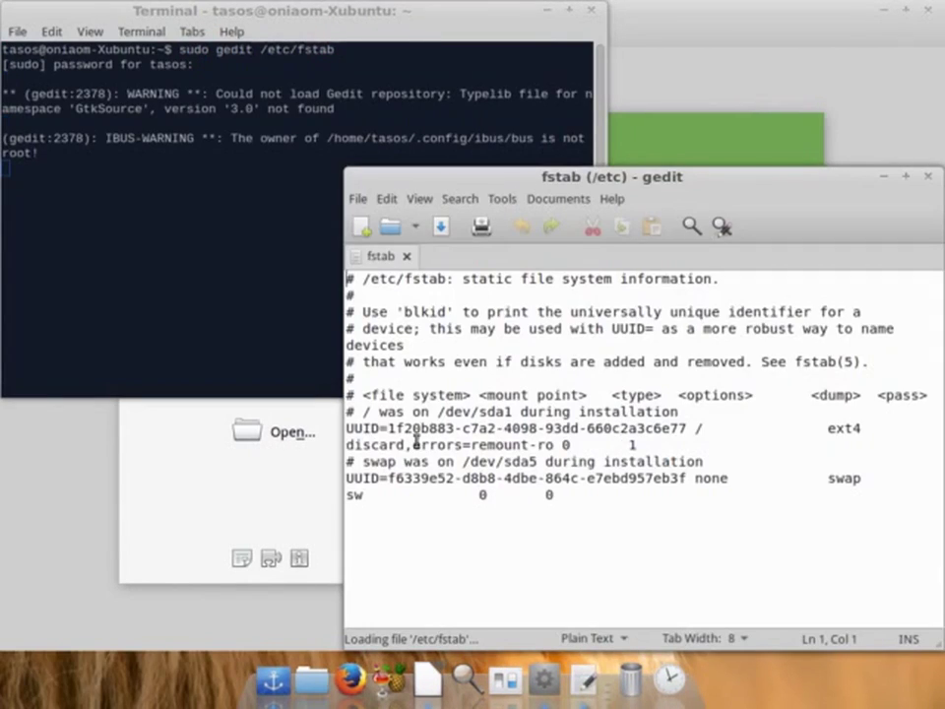
double_click(375, 445)
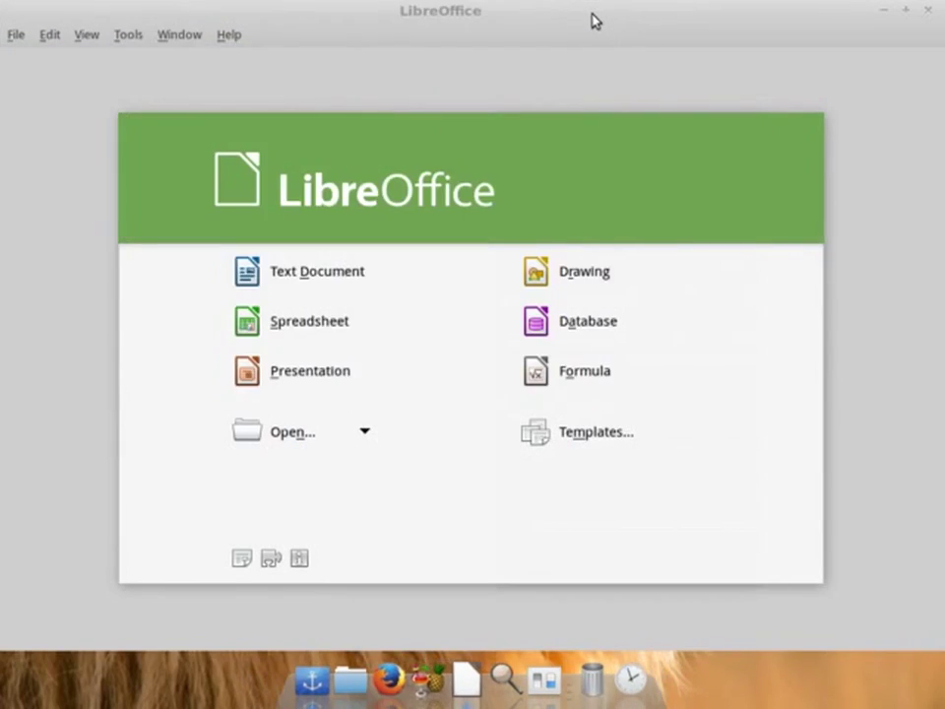
mouse_move(874, 42)
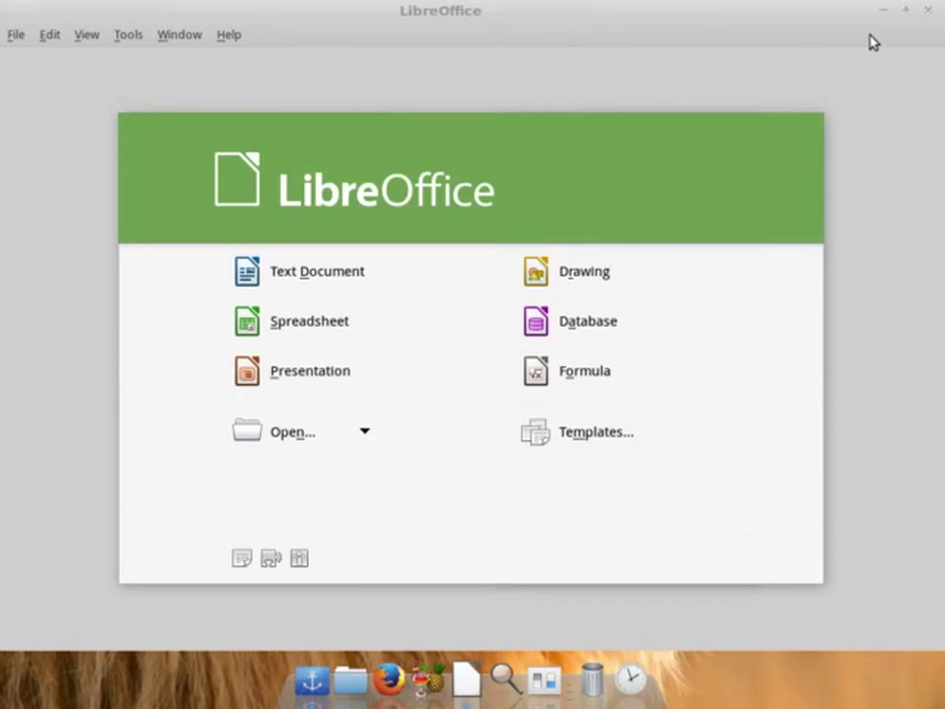
Step: Close the LibreOffice Start Center window
click(926, 9)
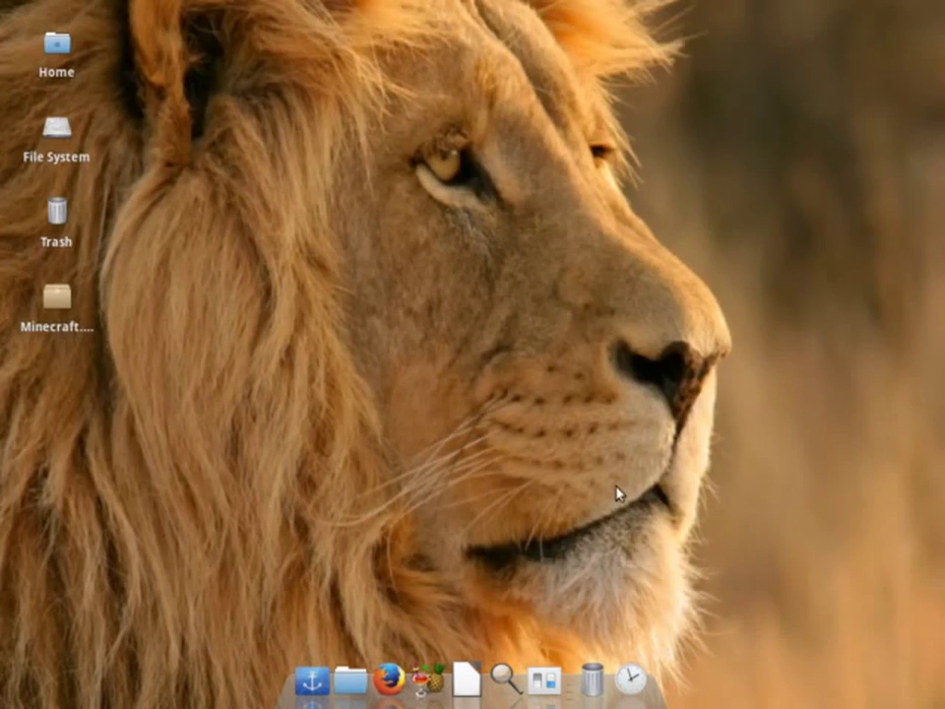
mouse_move(467, 679)
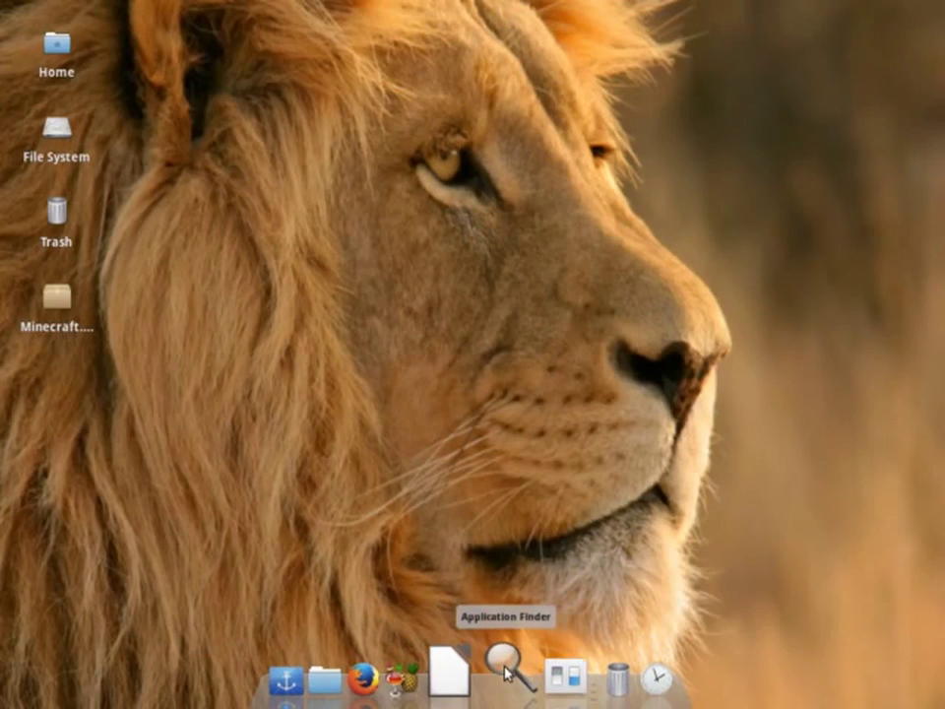
Step: Hide the 4Story entry in Application Finder and confirm the hiding
click(505, 678)
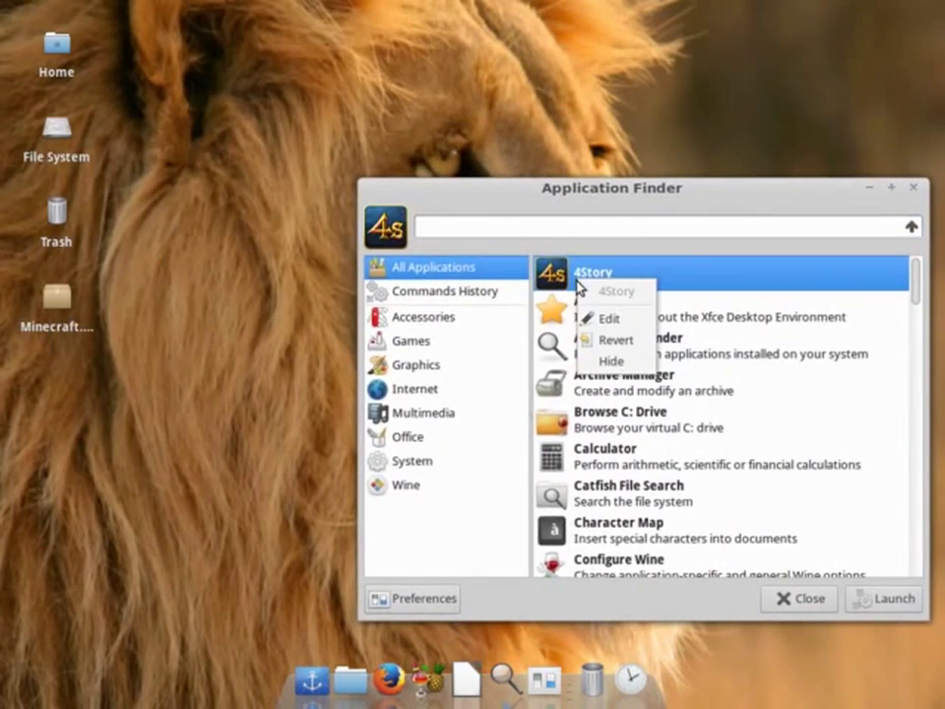
click(610, 360)
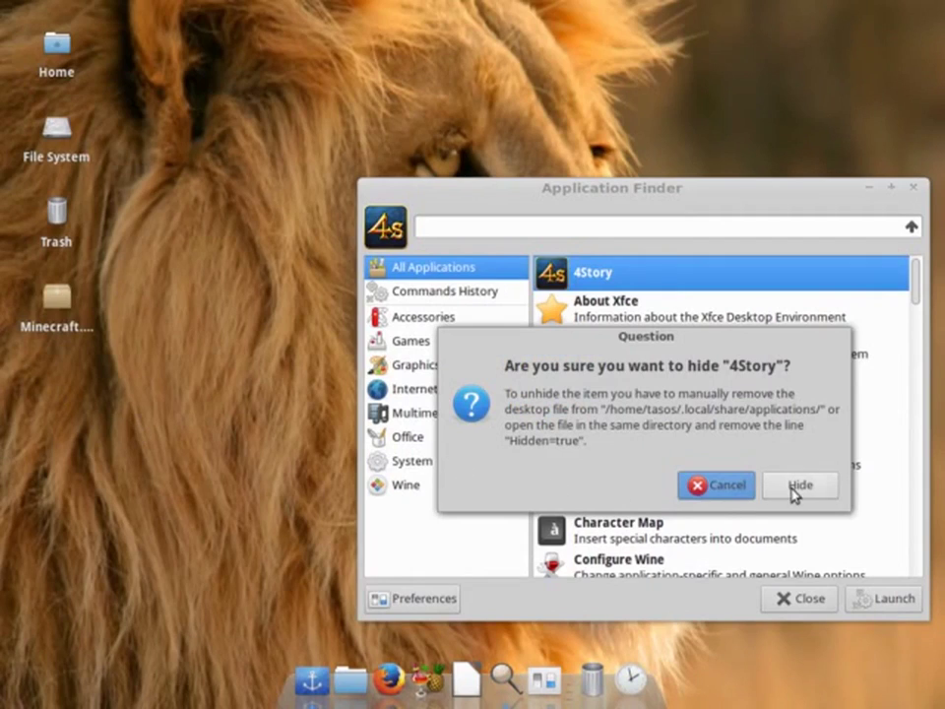
click(716, 484)
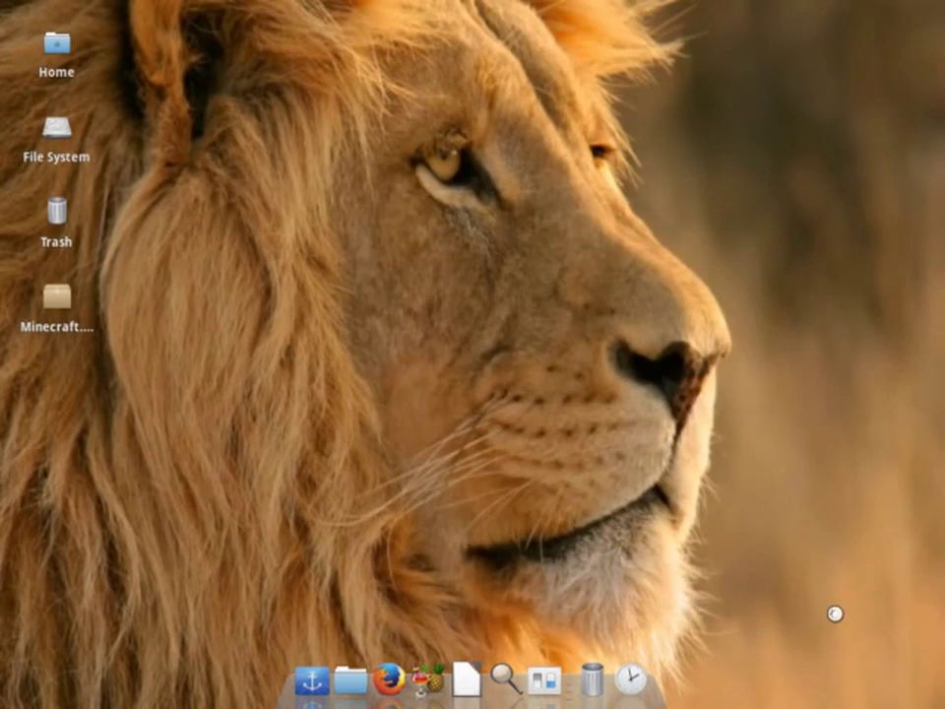
mouse_move(508, 679)
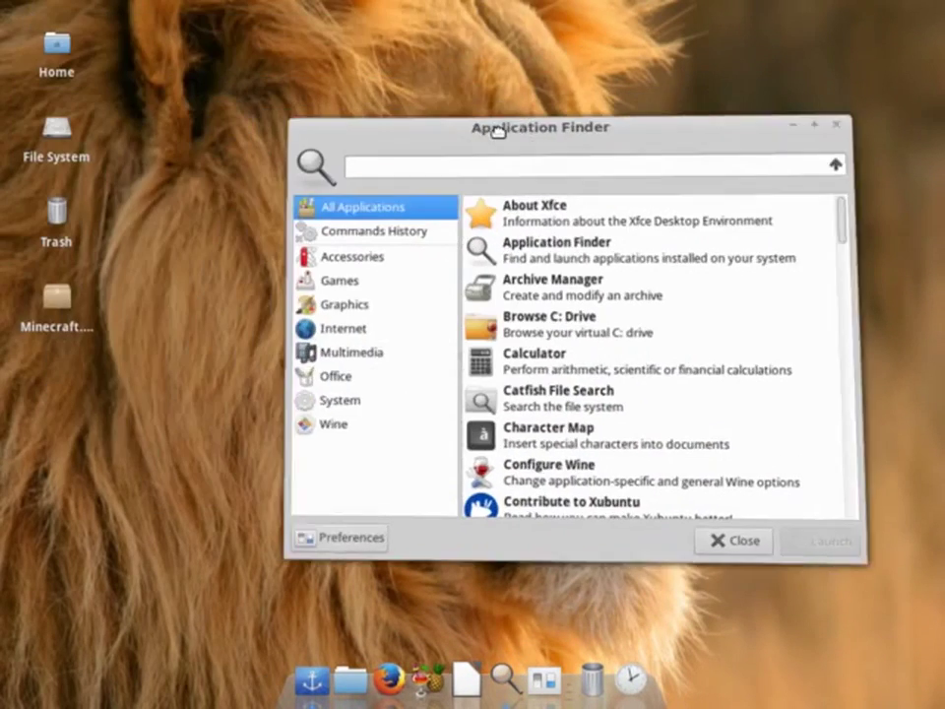
drag(541, 127, 554, 135)
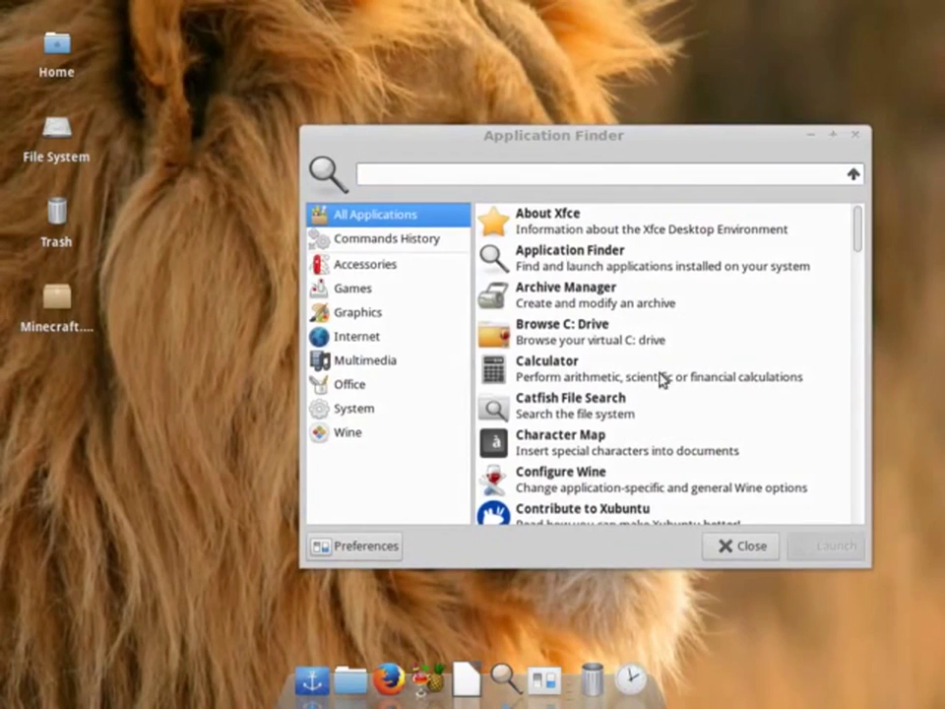
mouse_move(662, 376)
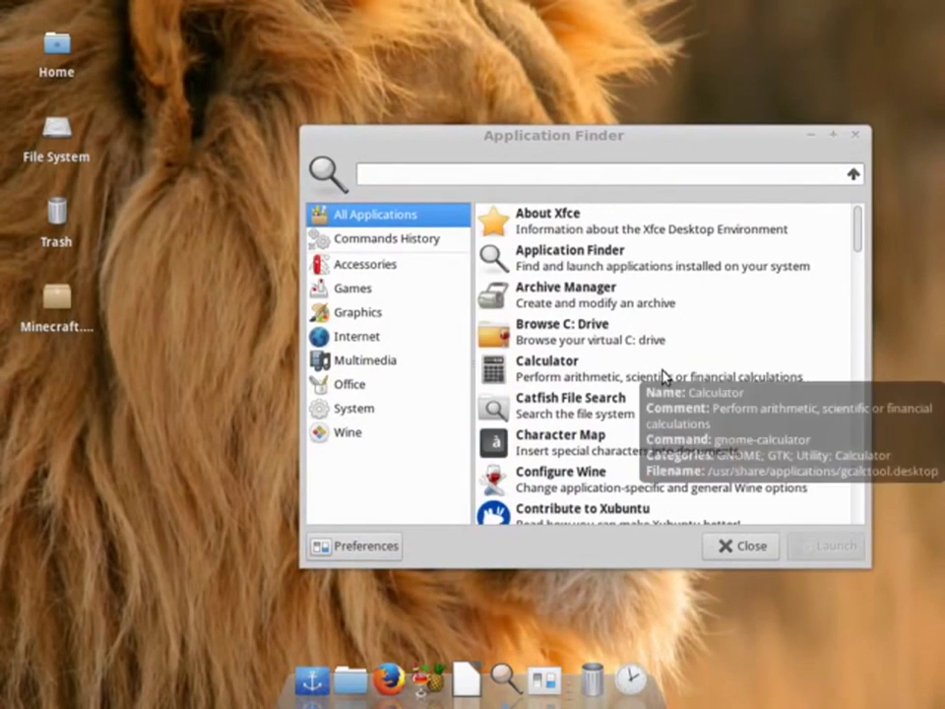
scroll(down, 3)
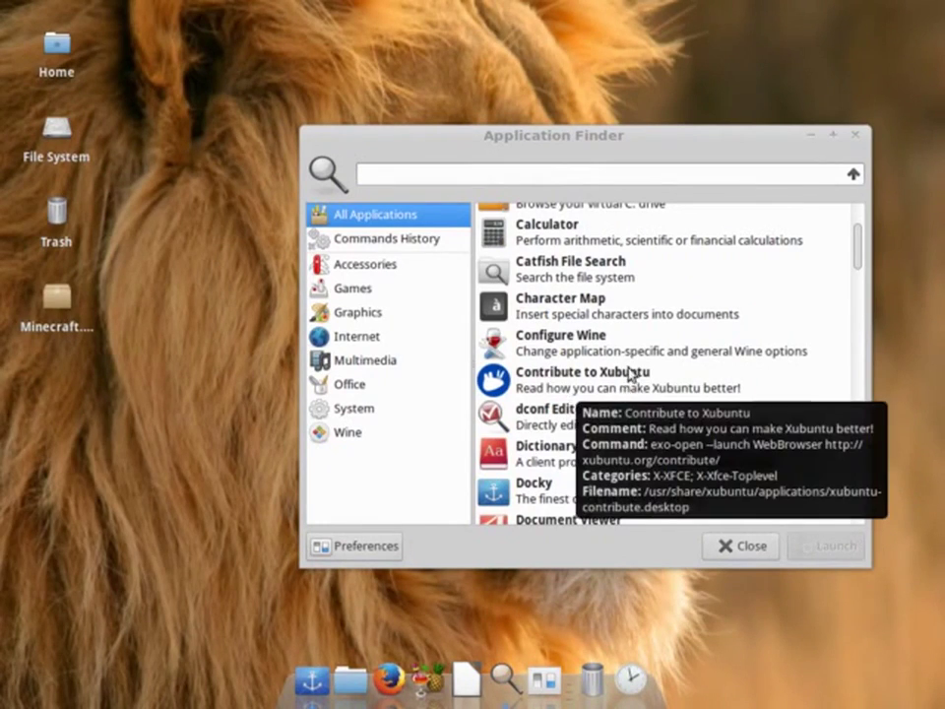
scroll(down, 3)
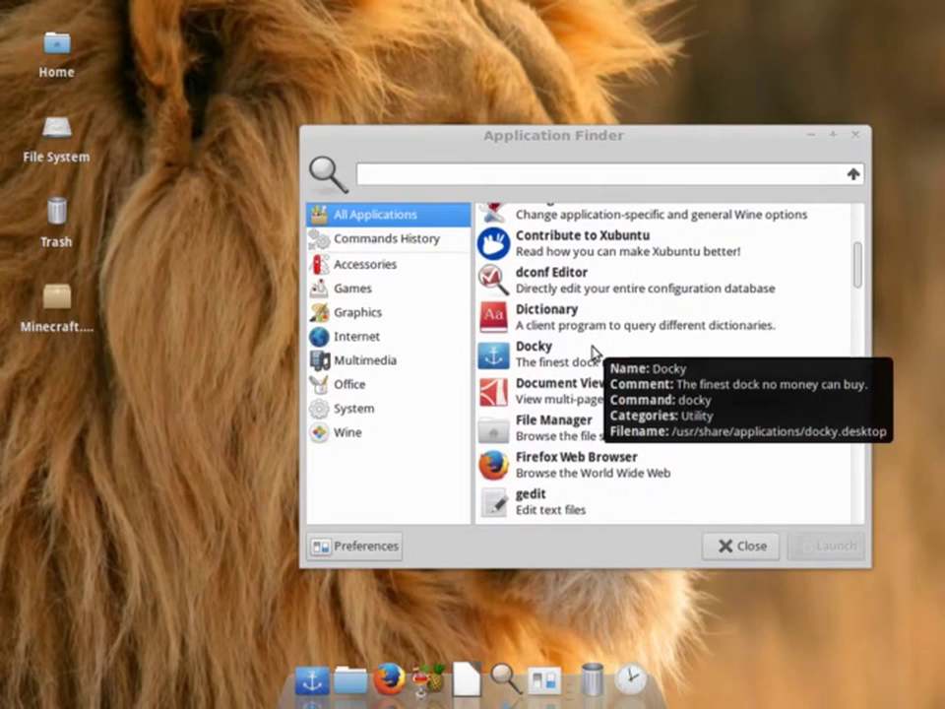
scroll(down, 3)
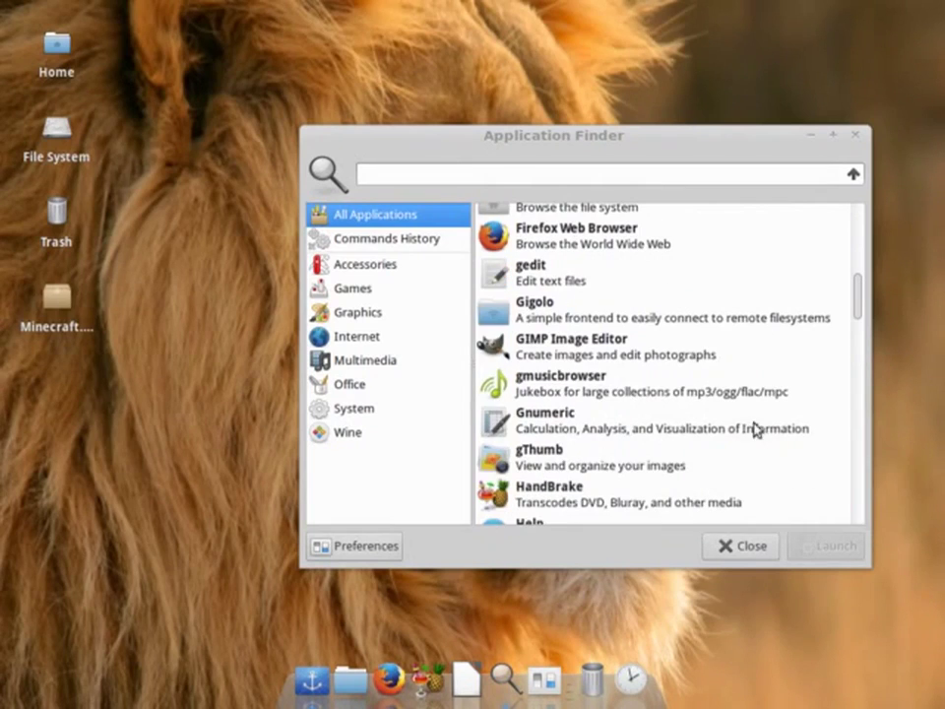
scroll(down, 3)
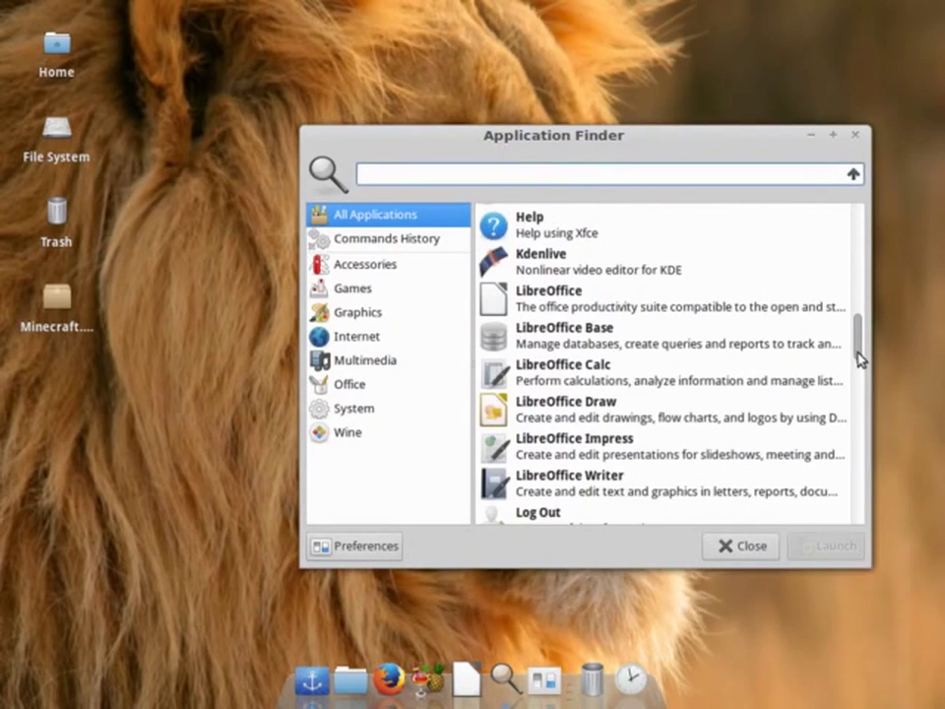
scroll(down, 3)
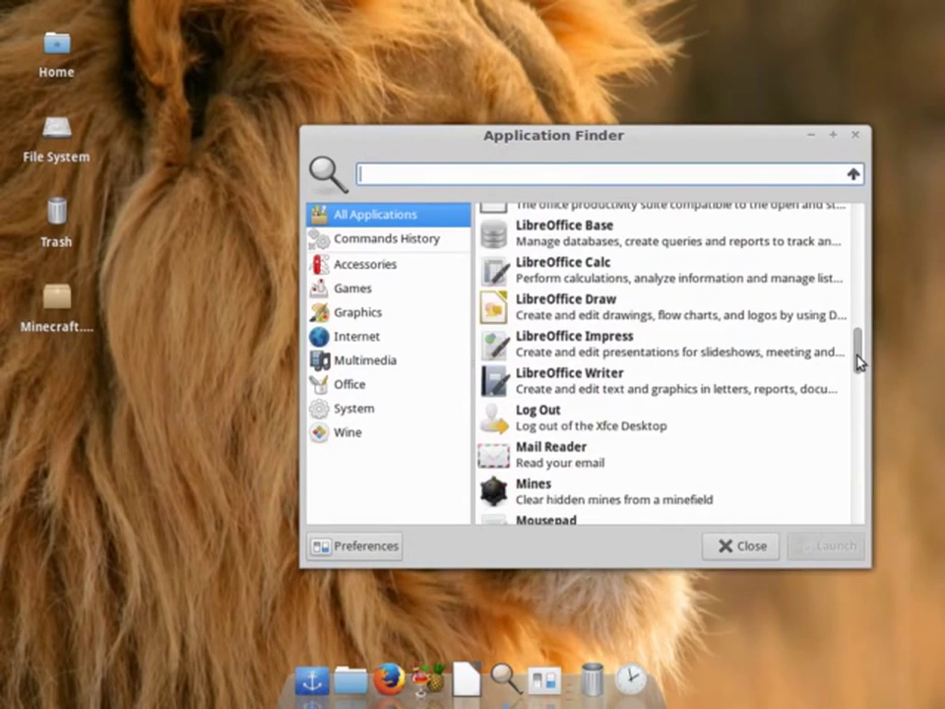
scroll(down, 3)
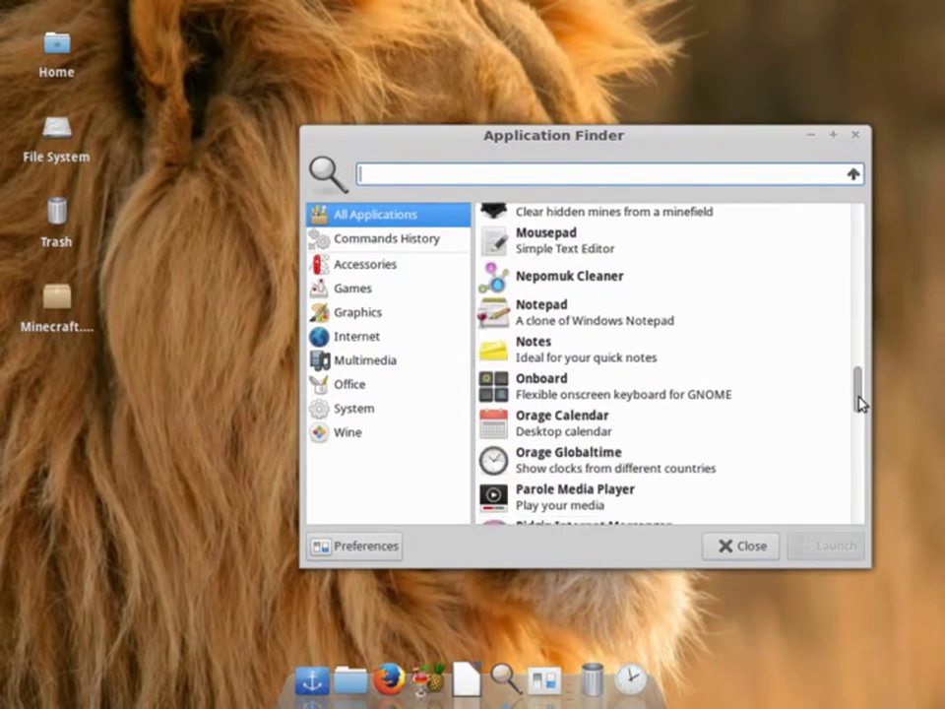
scroll(down, 3)
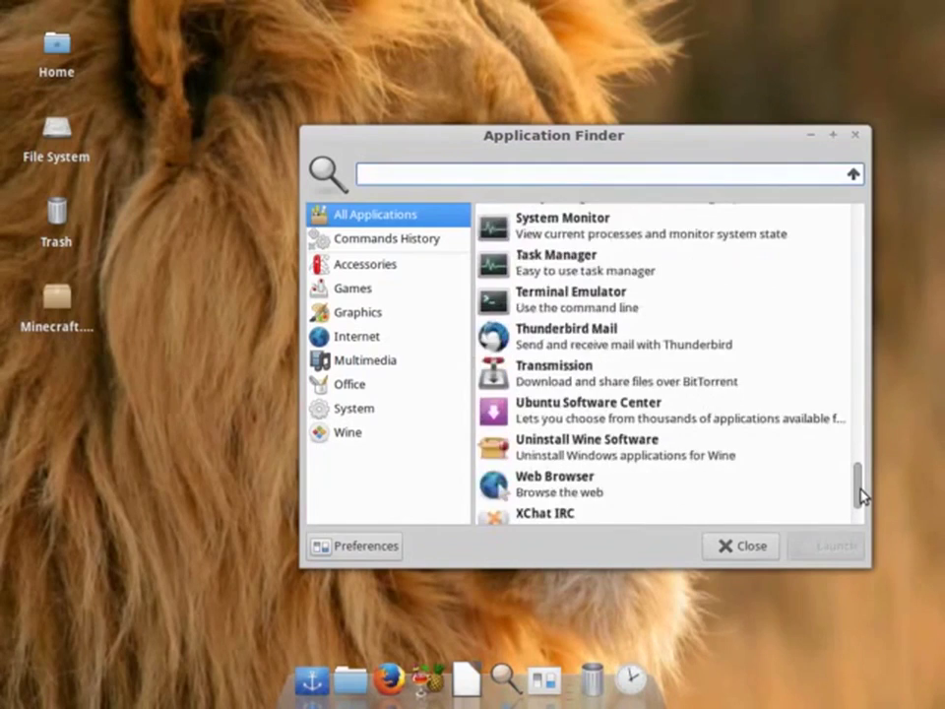
scroll(up, 3)
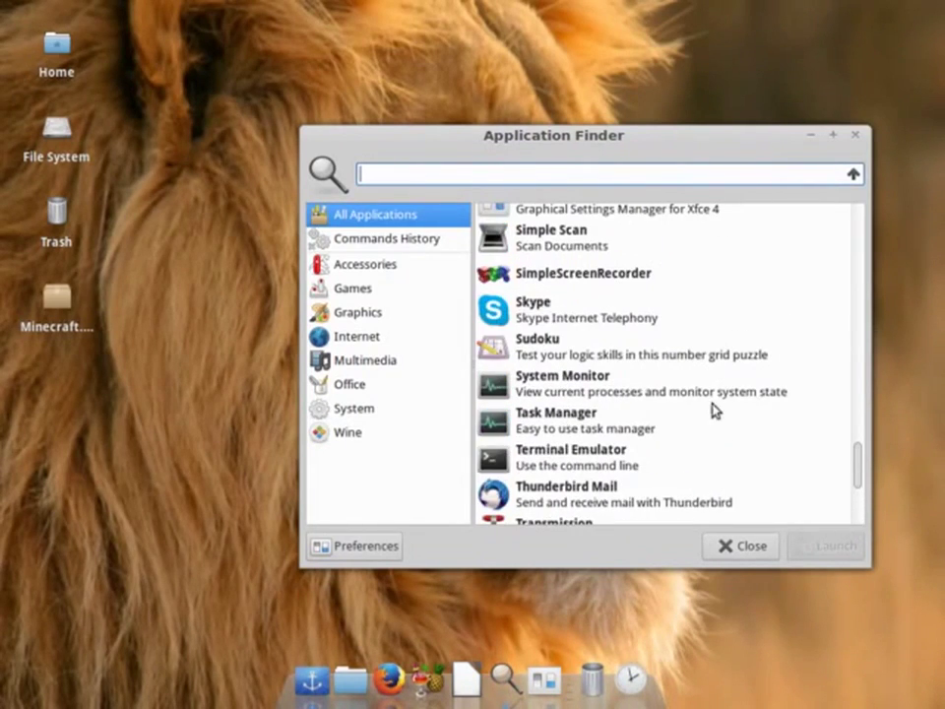
click(640, 309)
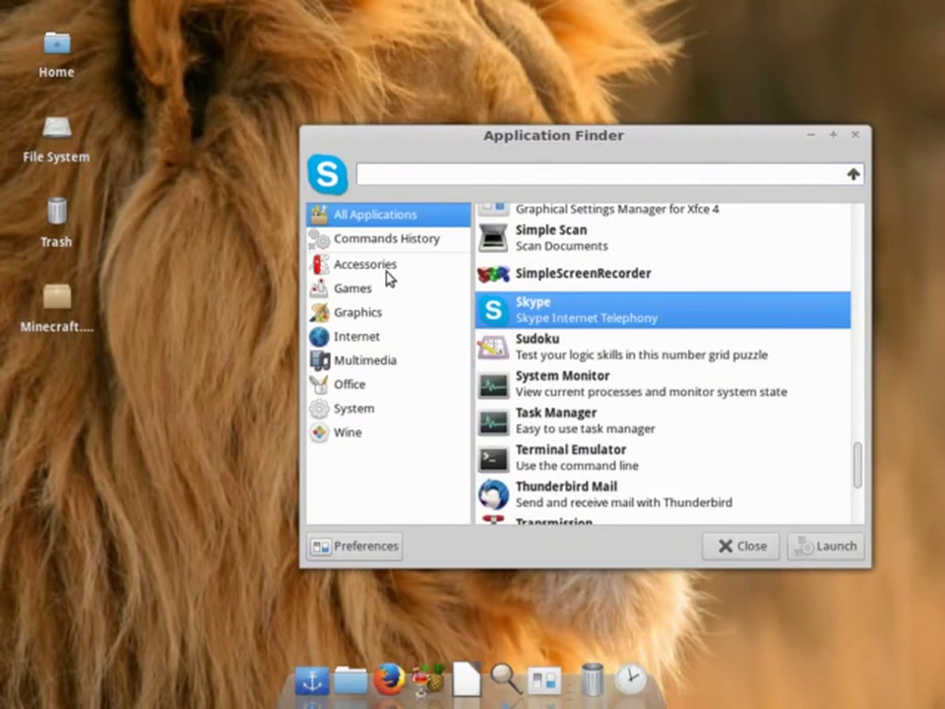
click(365, 264)
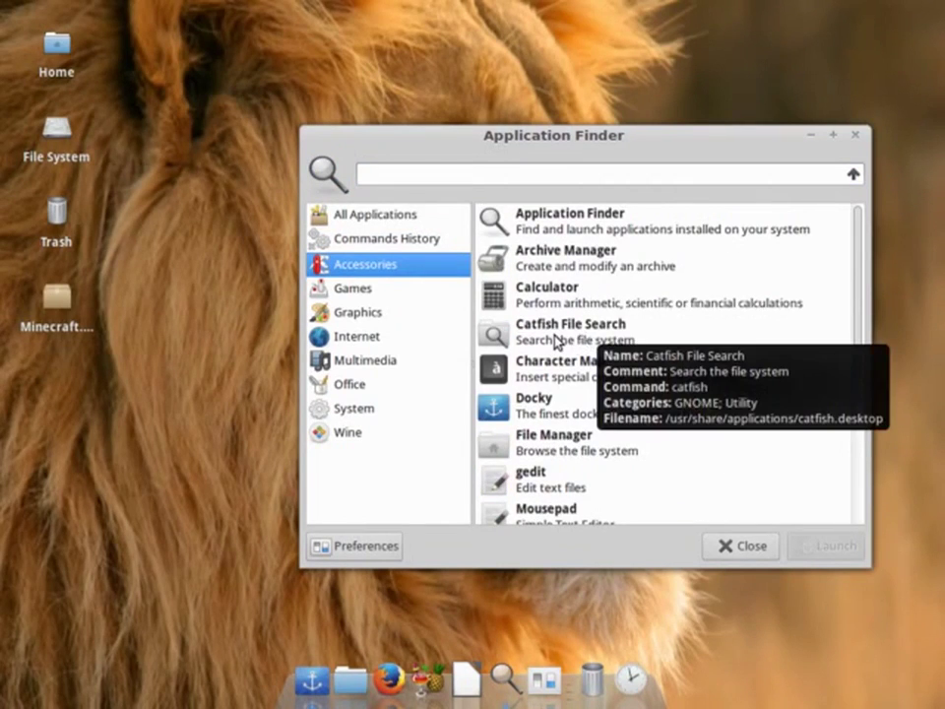
double_click(570, 324)
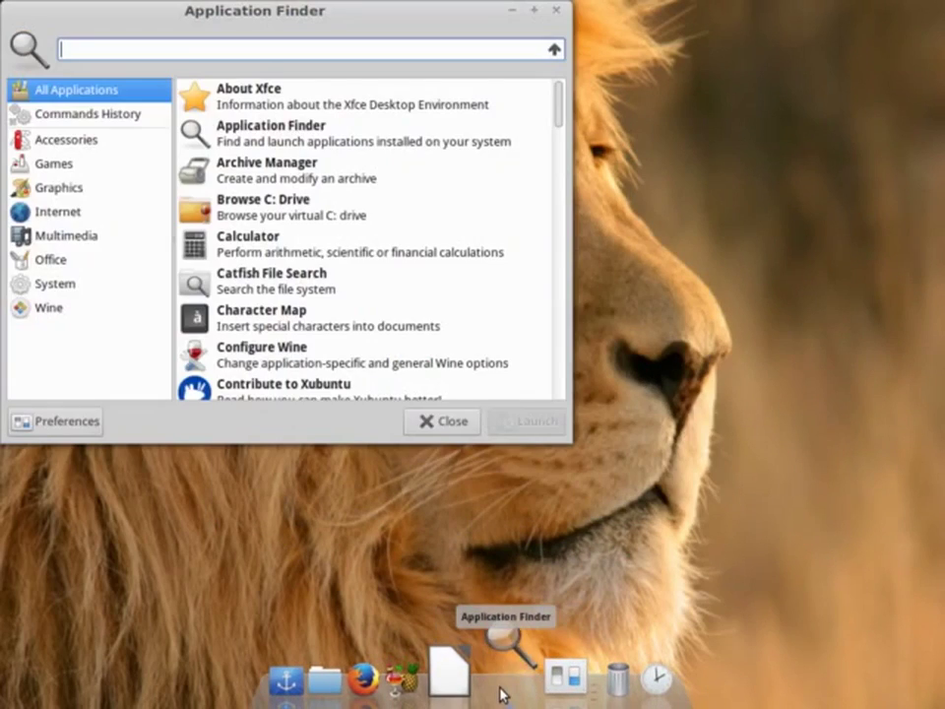
Step: Move the Application Finder window, scroll its list, and dismiss the window menu
drag(254, 11, 447, 127)
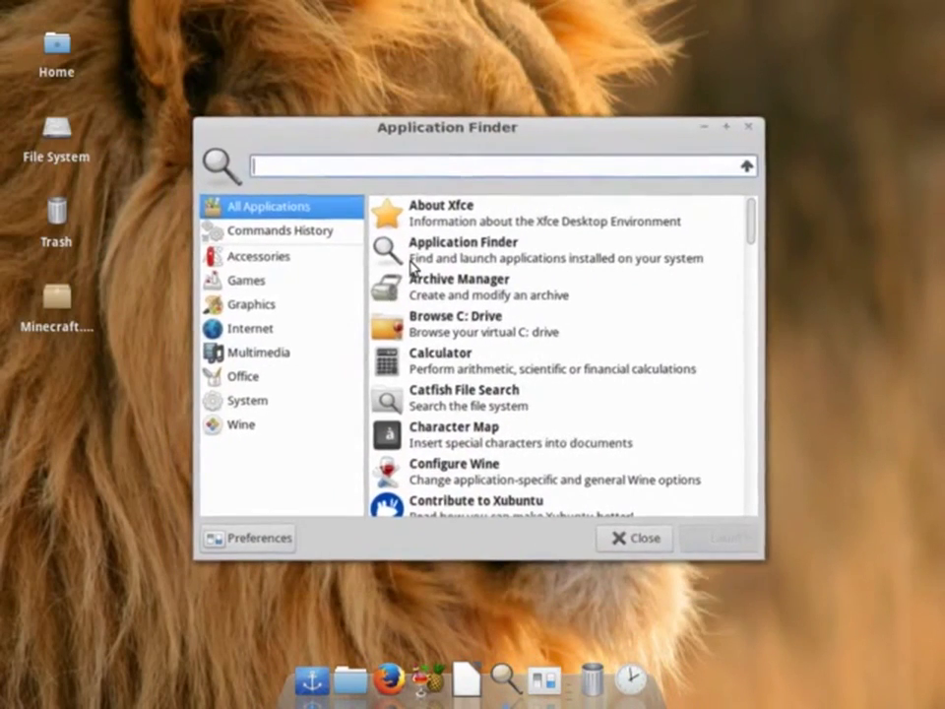
scroll(down, 3)
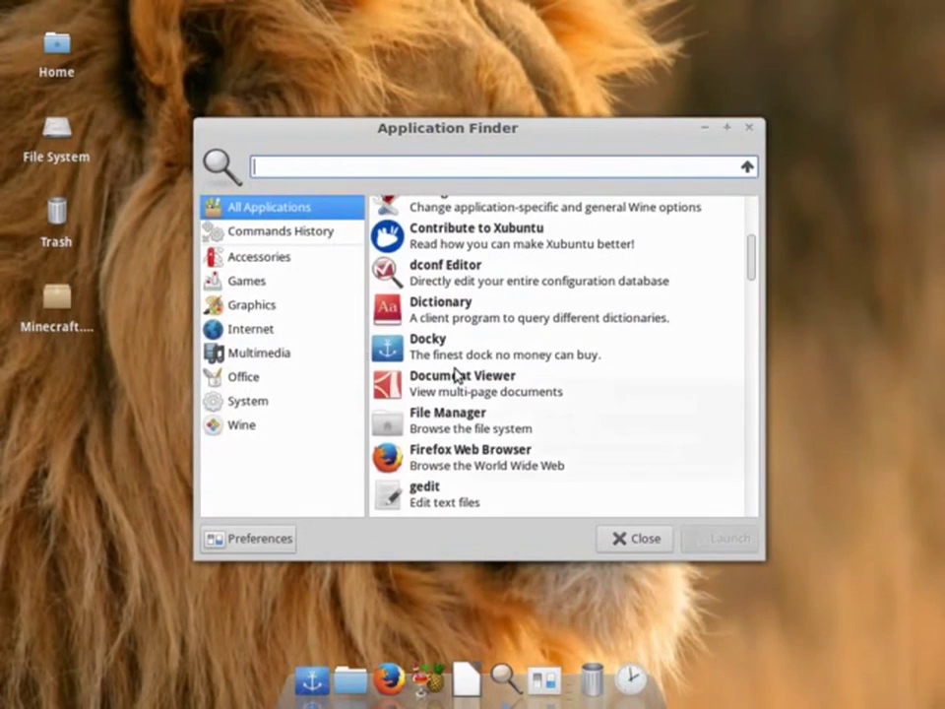
scroll(down, 3)
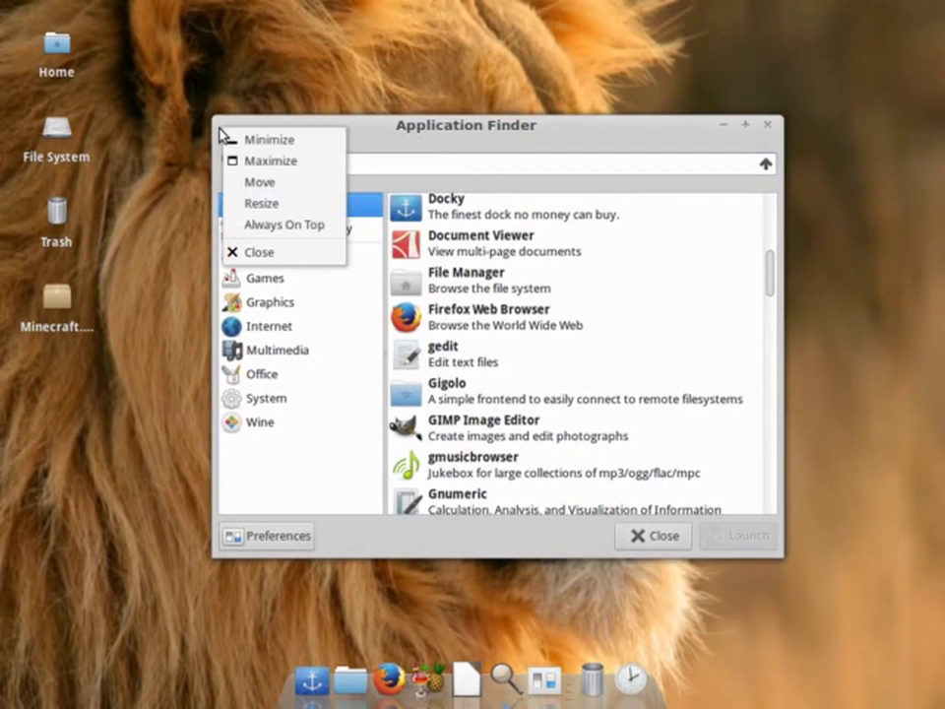
mouse_move(372, 188)
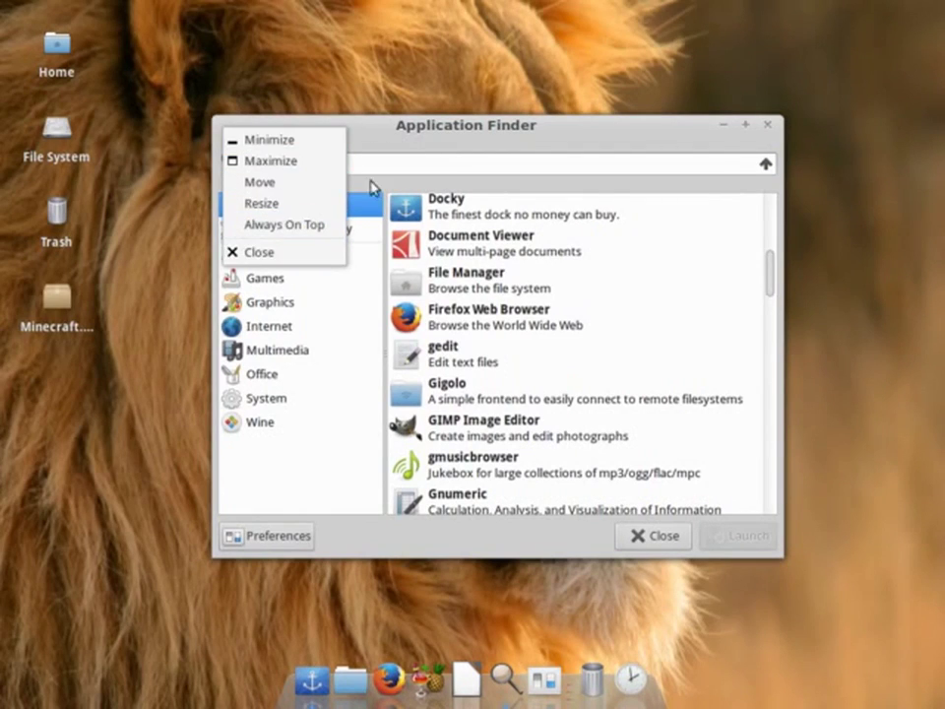
click(271, 161)
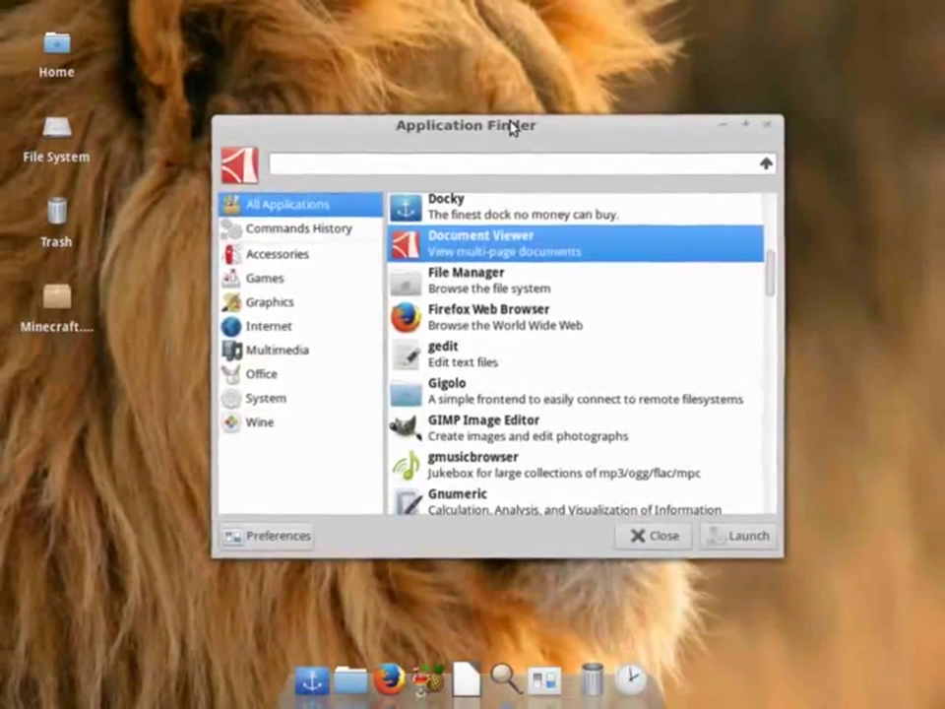
Step: Browse the Wine, System and Graphics categories, return to All Applications, and close the finder
click(260, 422)
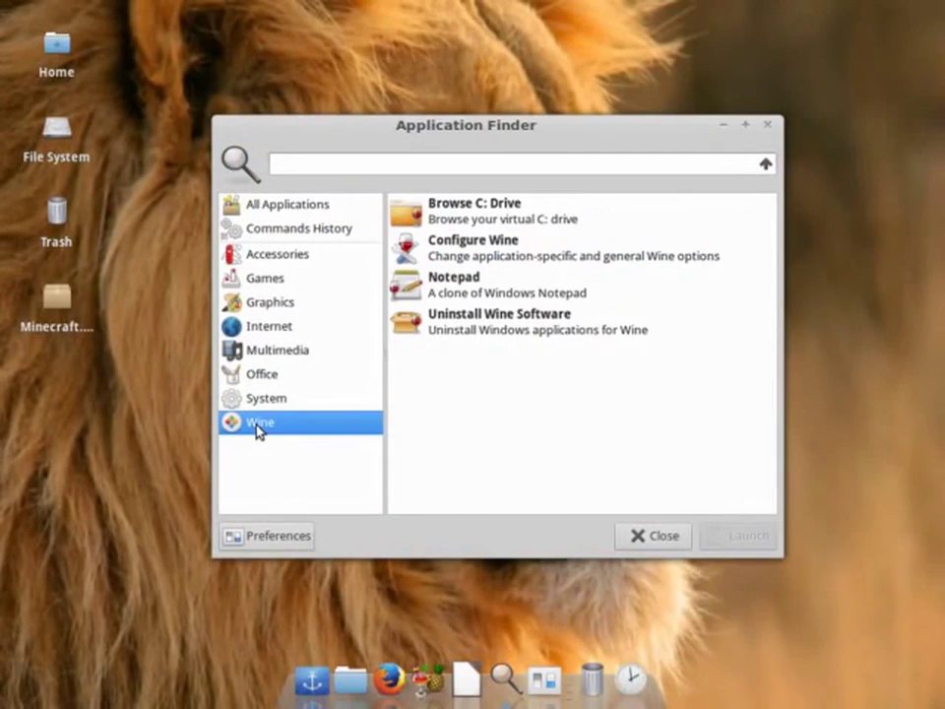
click(266, 398)
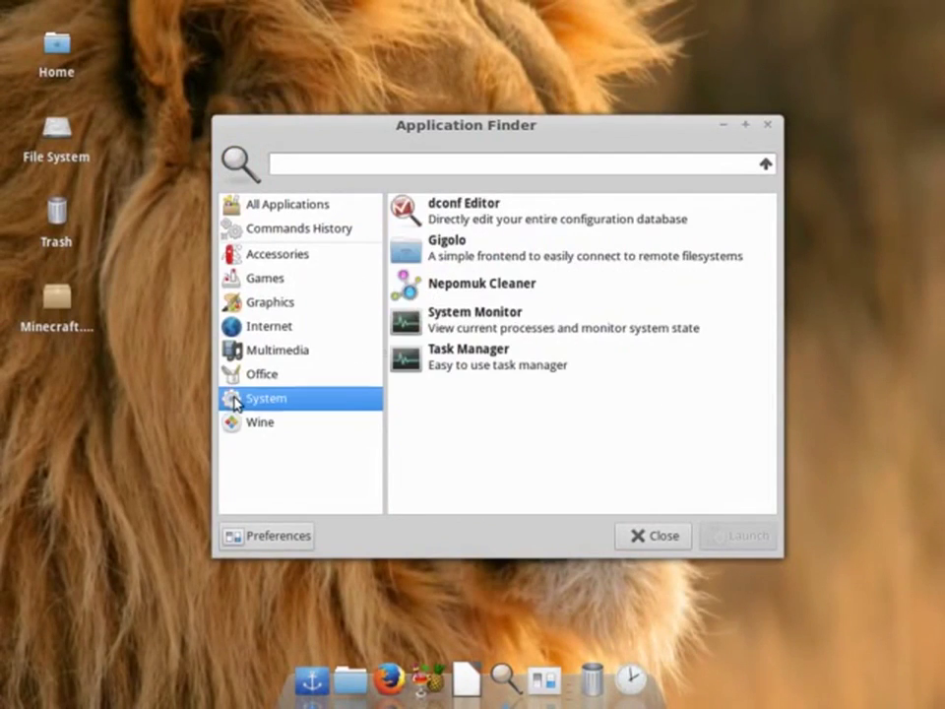
click(270, 302)
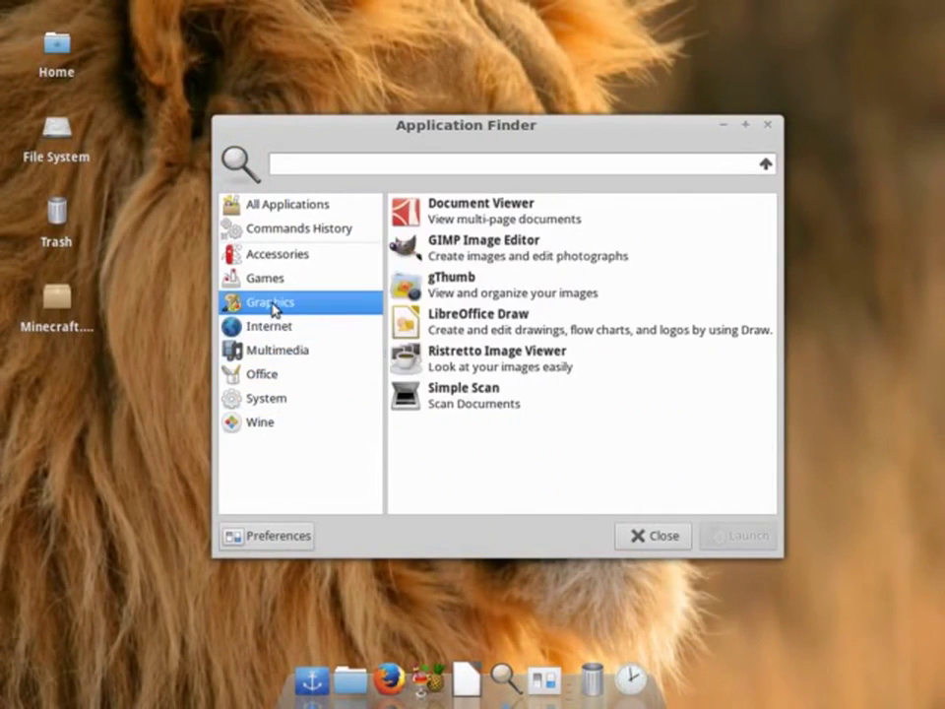
click(288, 203)
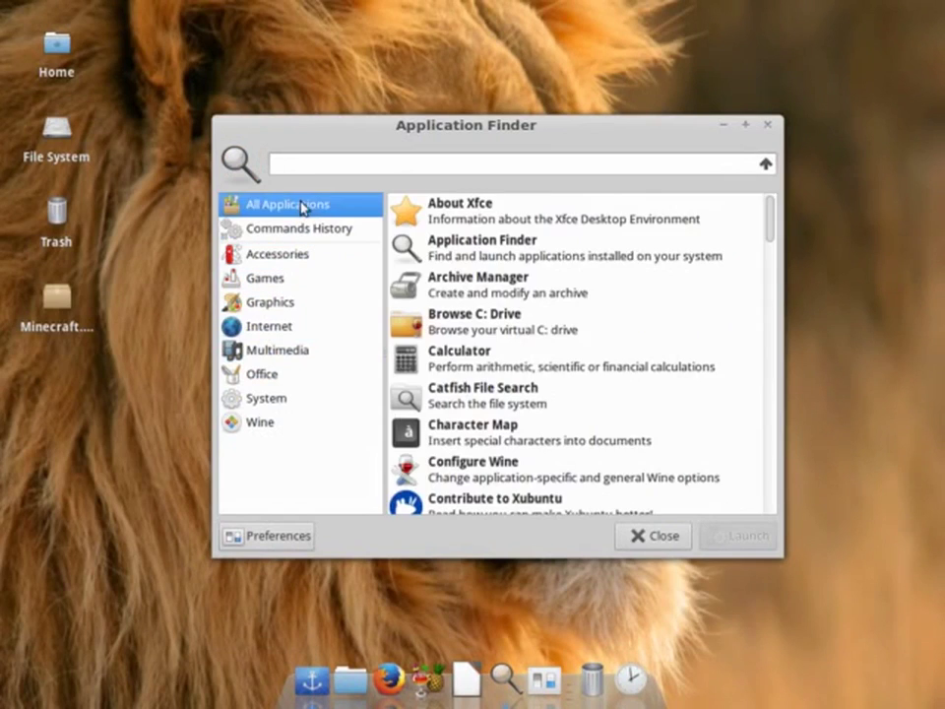
click(298, 228)
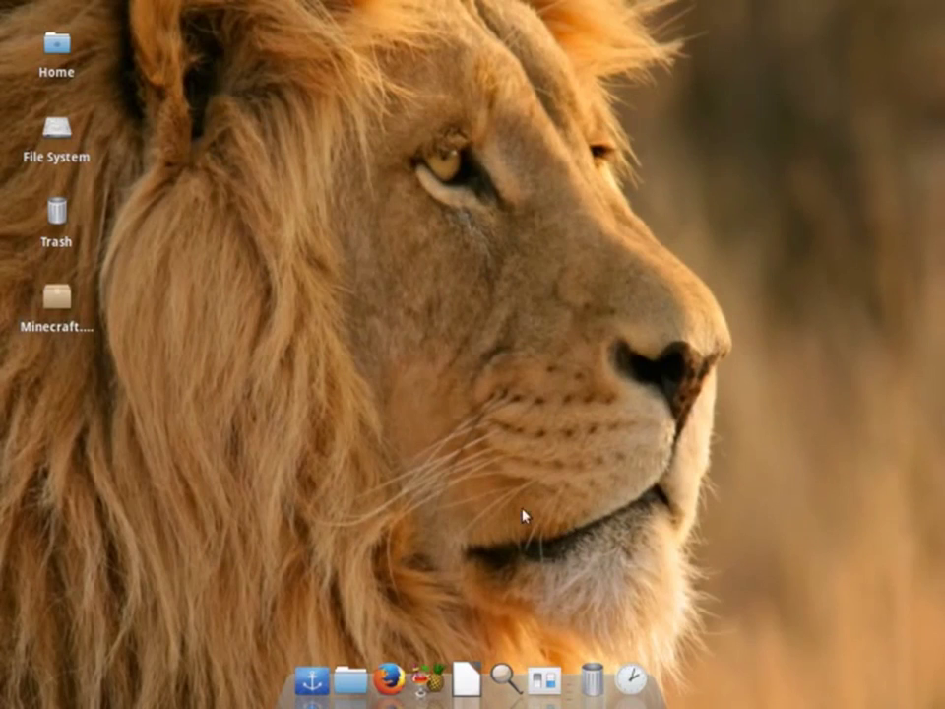
mouse_move(447, 426)
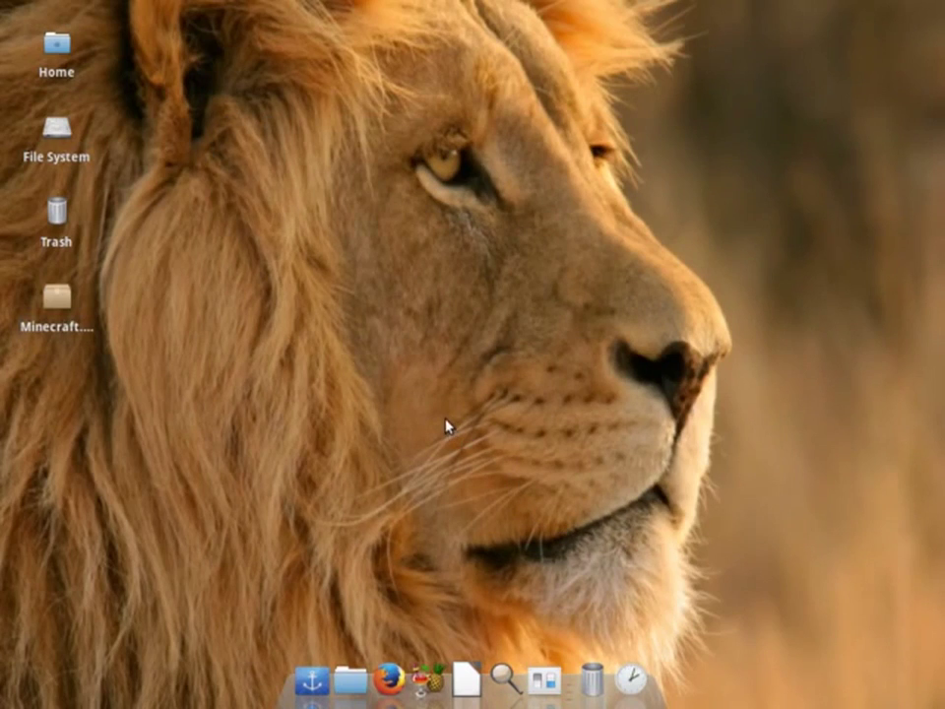
mouse_move(231, 408)
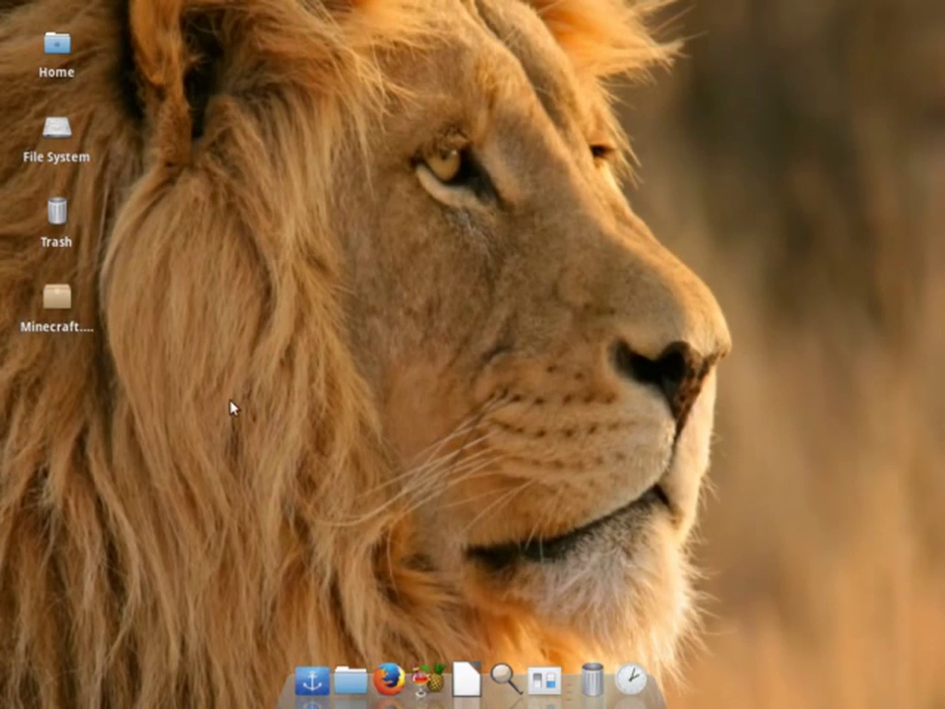
mouse_move(273, 387)
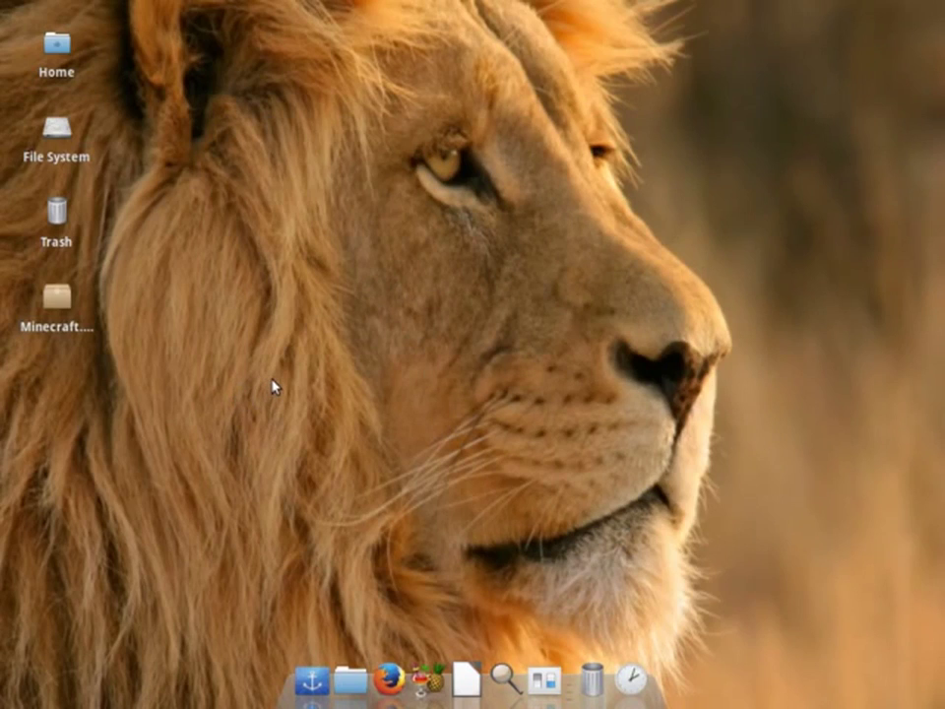
mouse_move(320, 345)
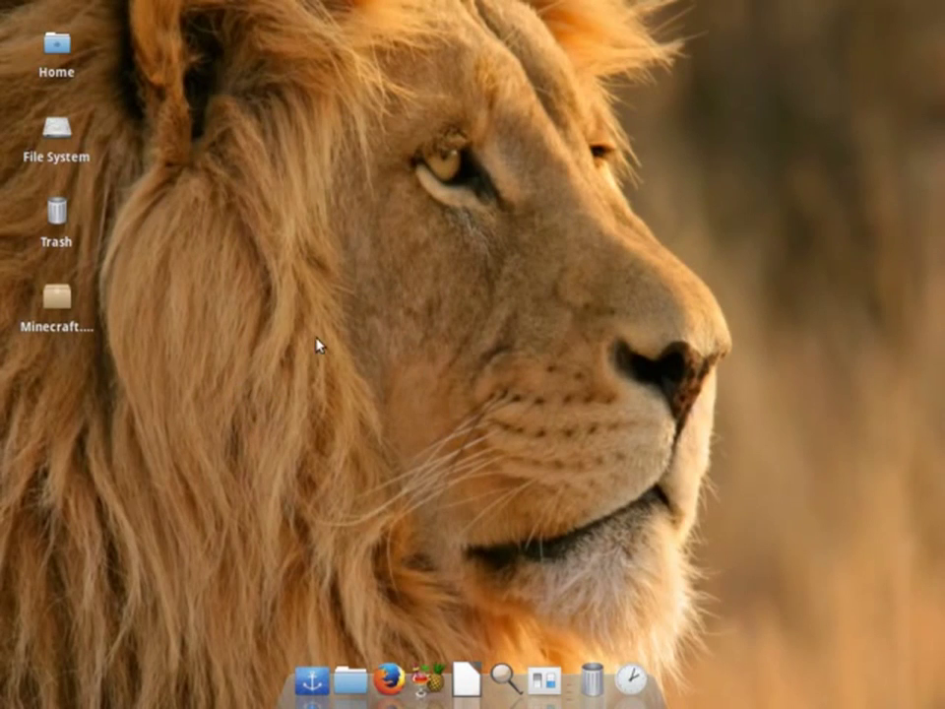
mouse_move(355, 392)
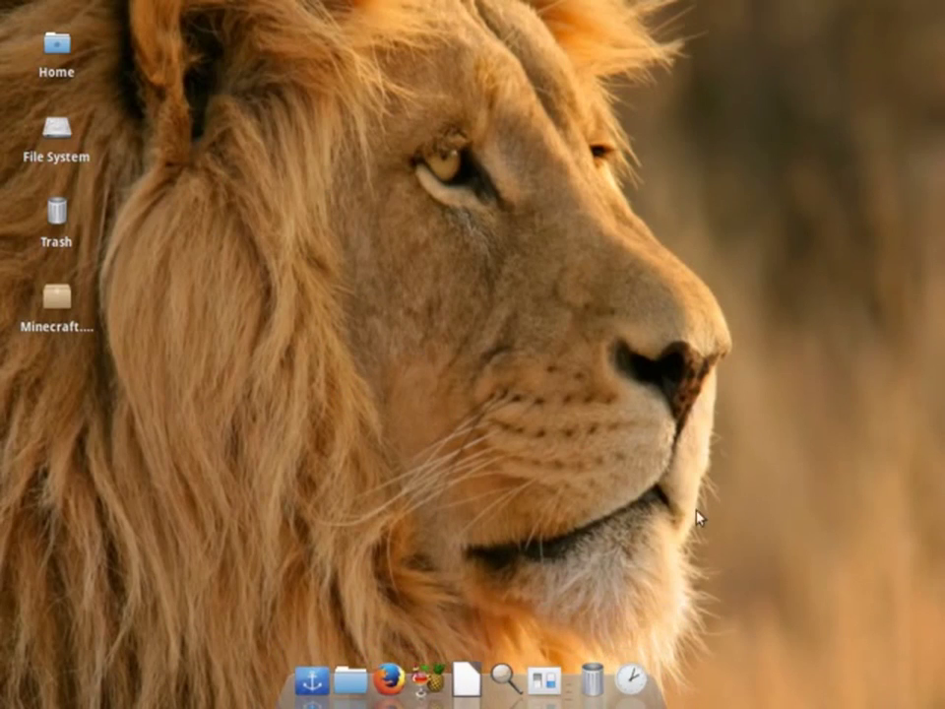
mouse_move(704, 471)
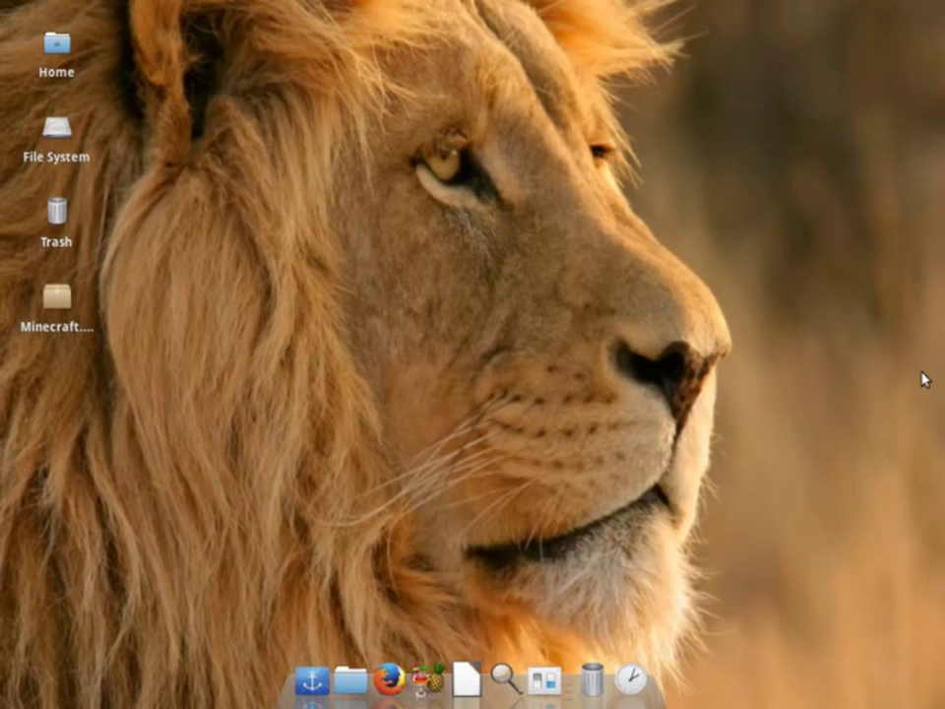
mouse_move(925, 323)
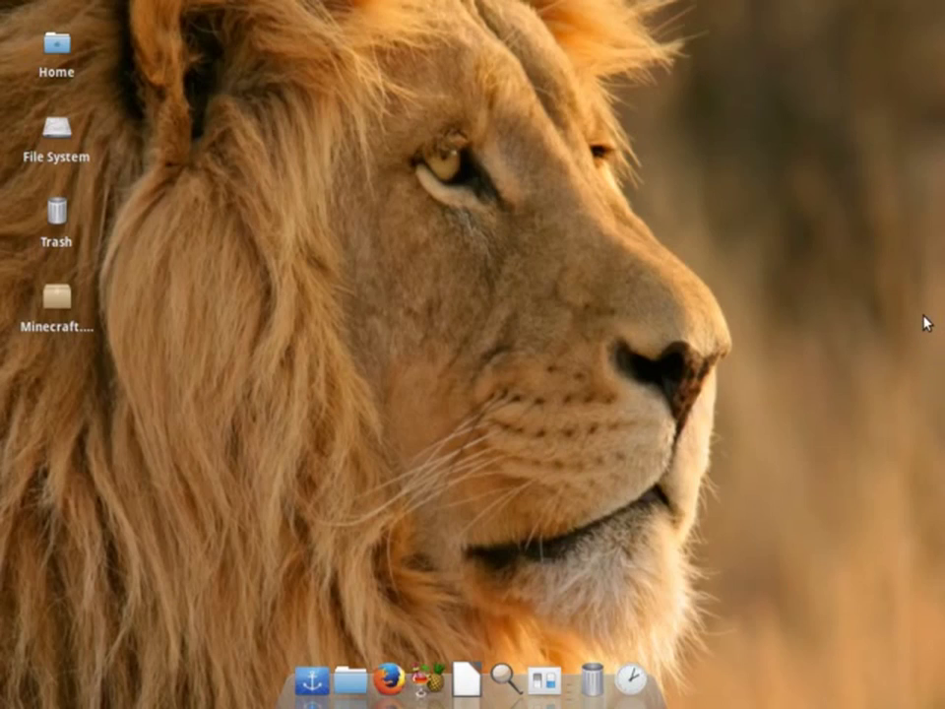
mouse_move(602, 326)
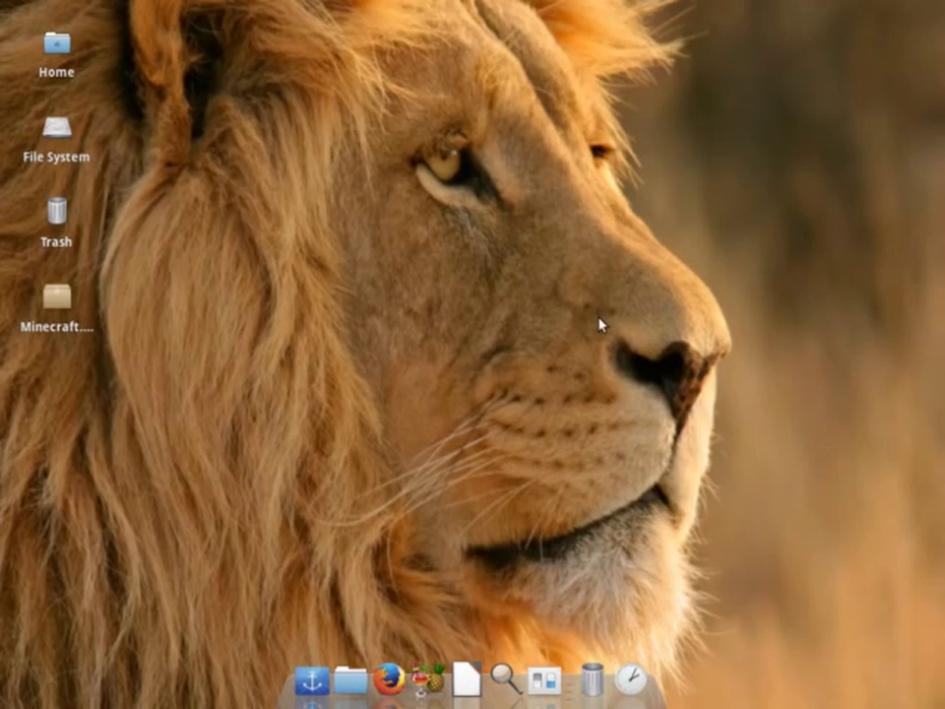
mouse_move(498, 383)
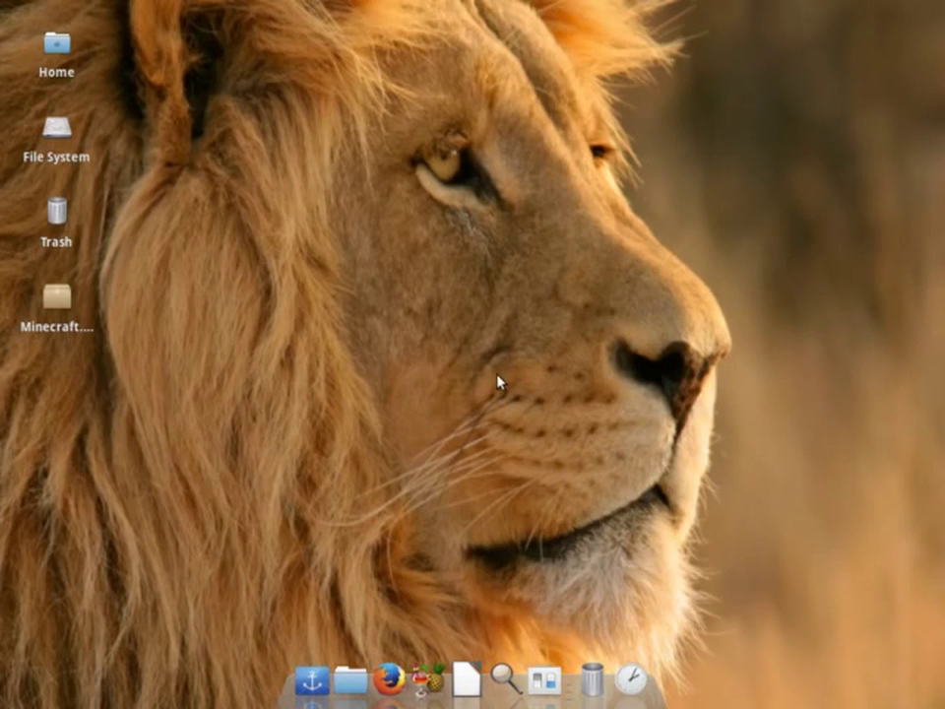
mouse_move(463, 670)
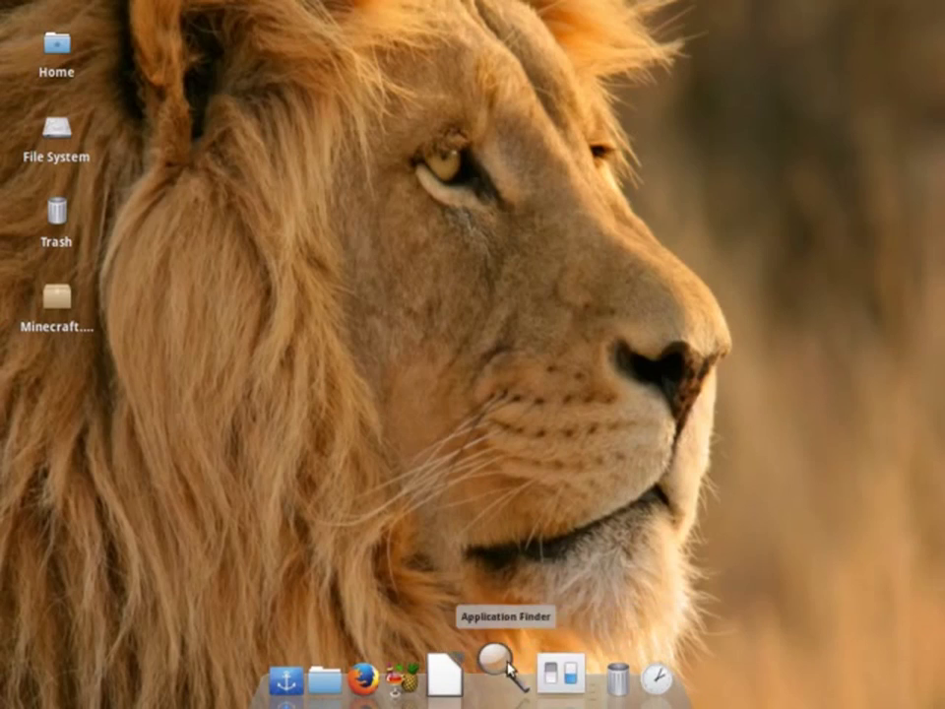
mouse_move(331, 213)
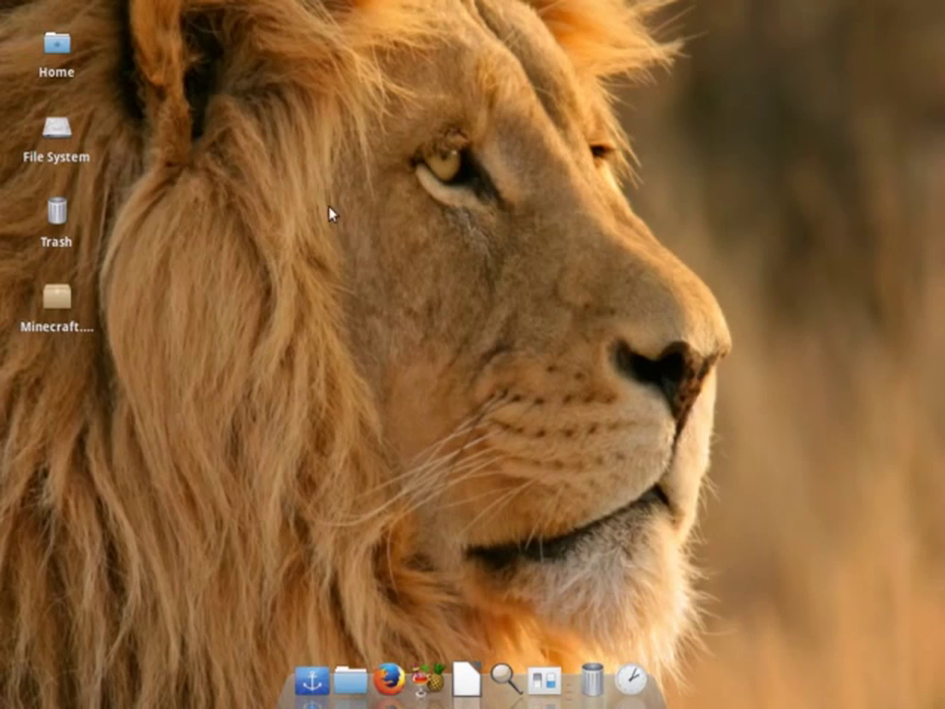
mouse_move(243, 128)
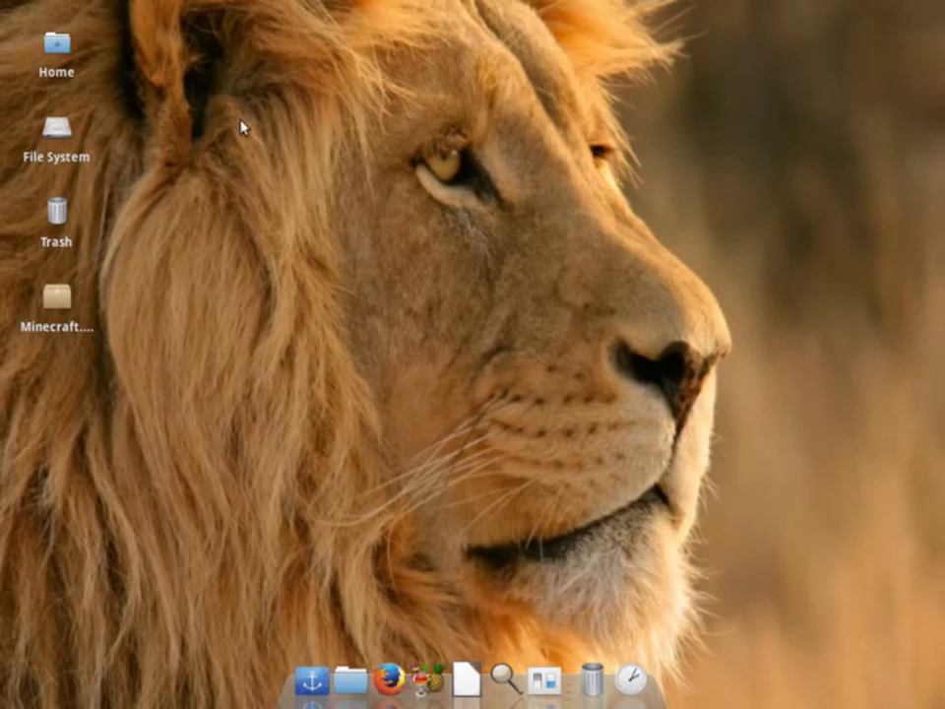
mouse_move(281, 346)
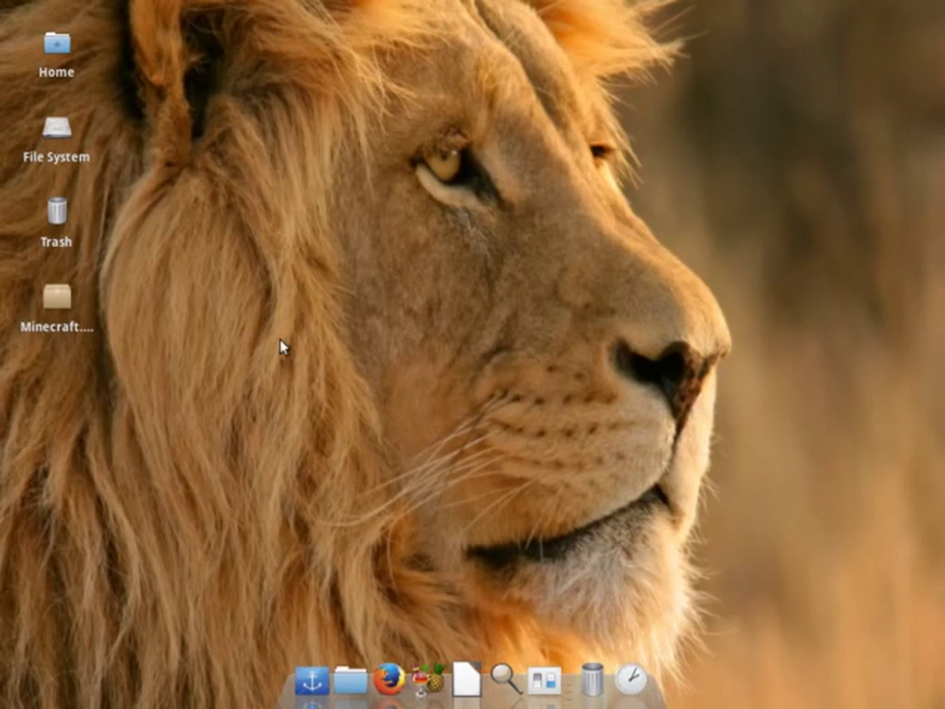
mouse_move(217, 358)
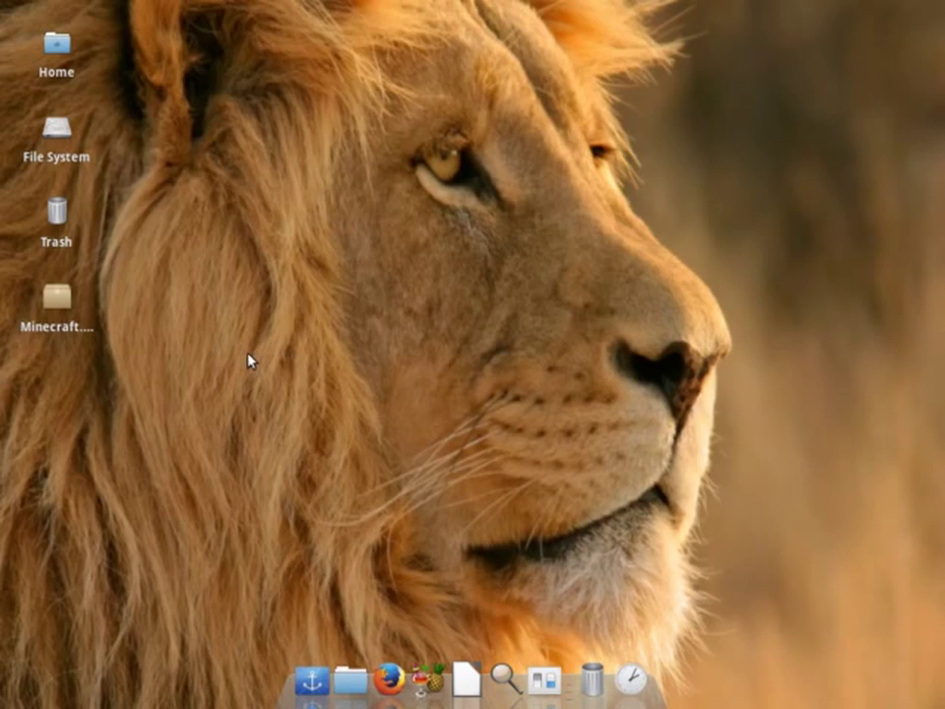
mouse_move(254, 329)
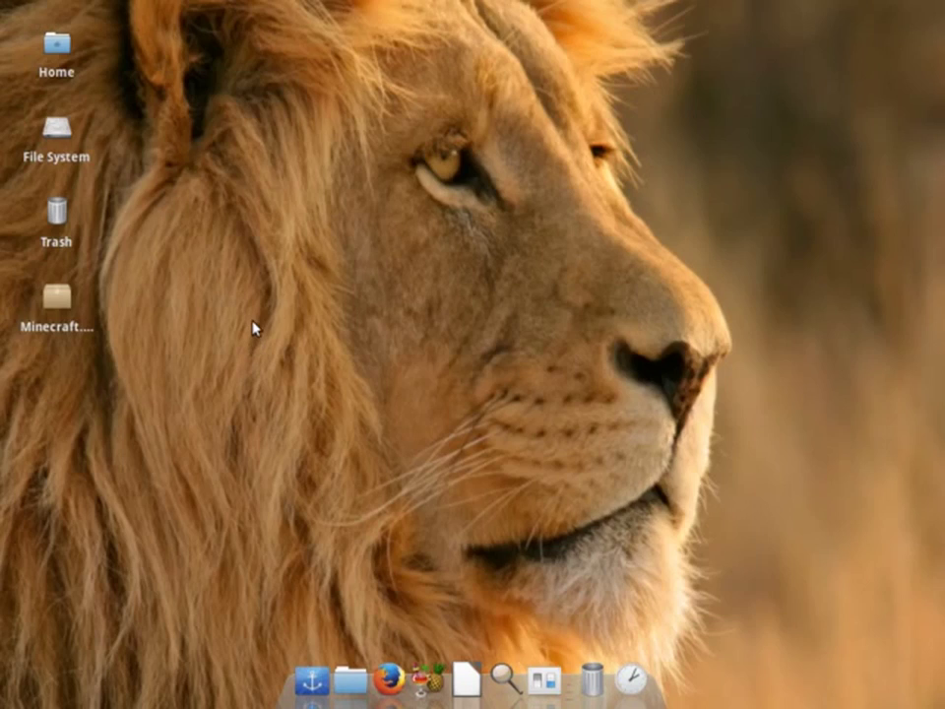
mouse_move(162, 200)
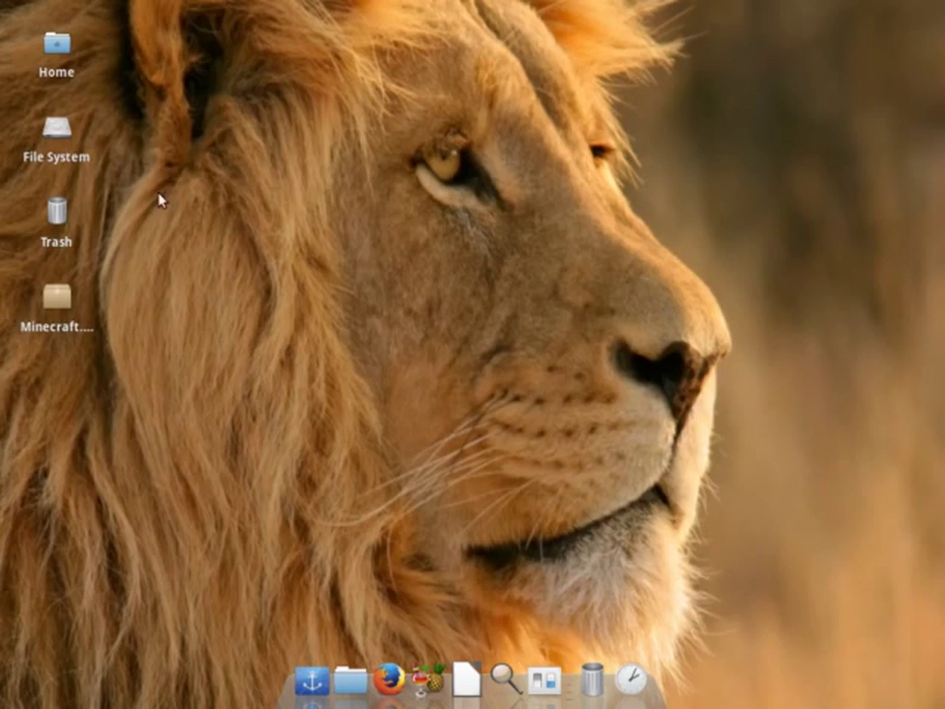